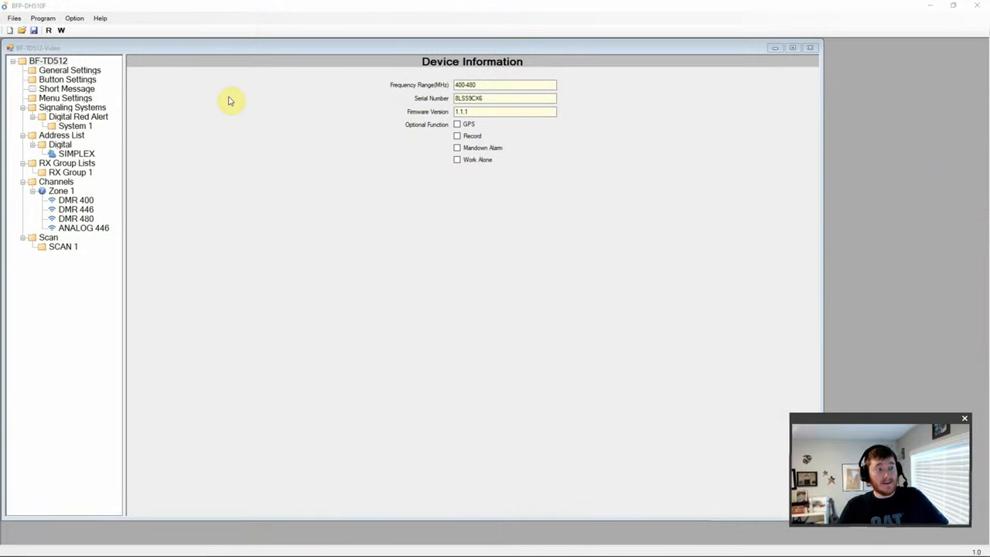
mouse_move(130, 138)
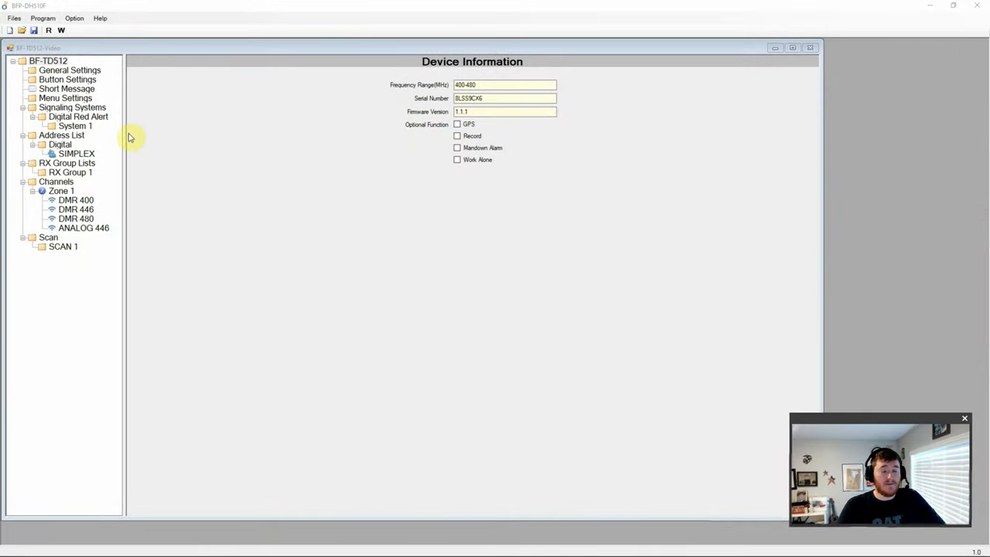
mouse_move(357, 128)
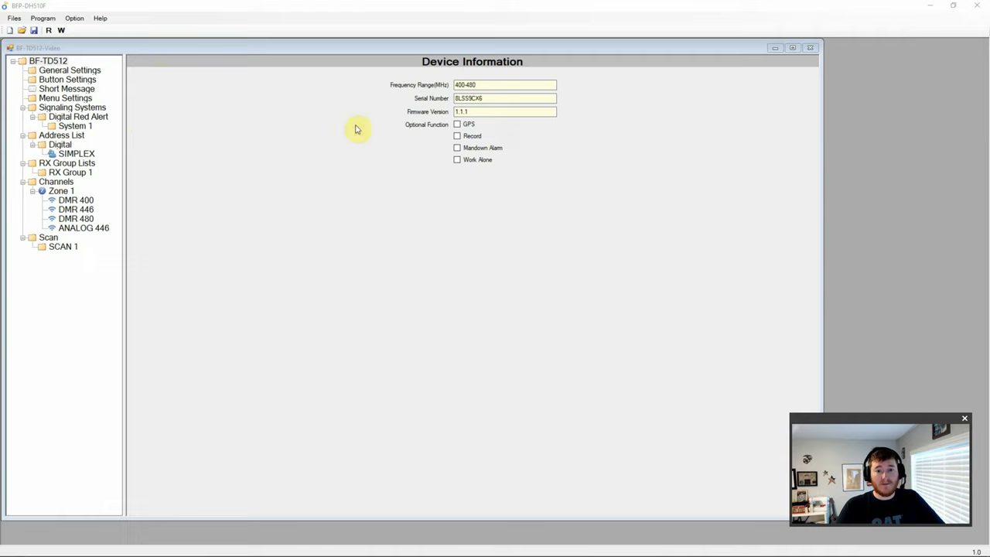
mouse_move(348, 123)
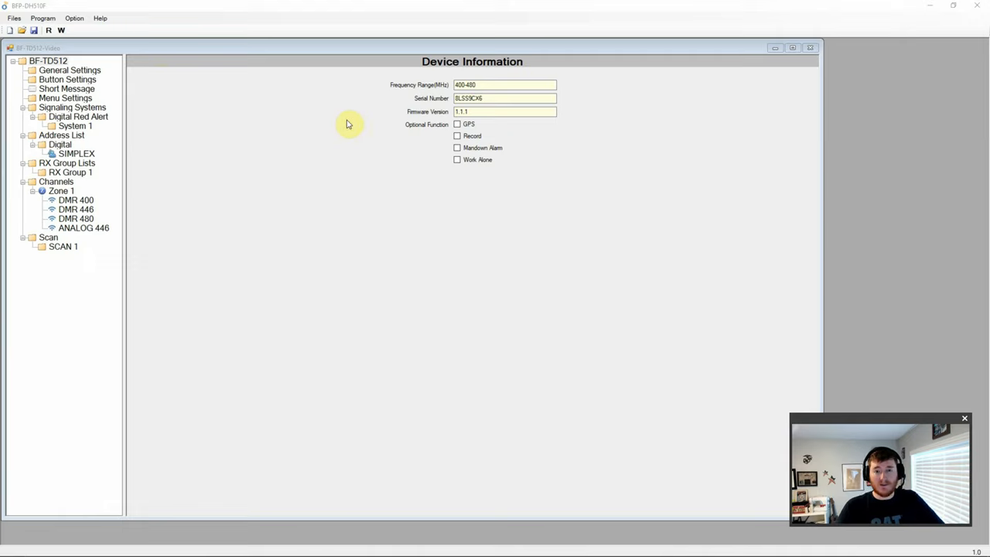
mouse_move(259, 105)
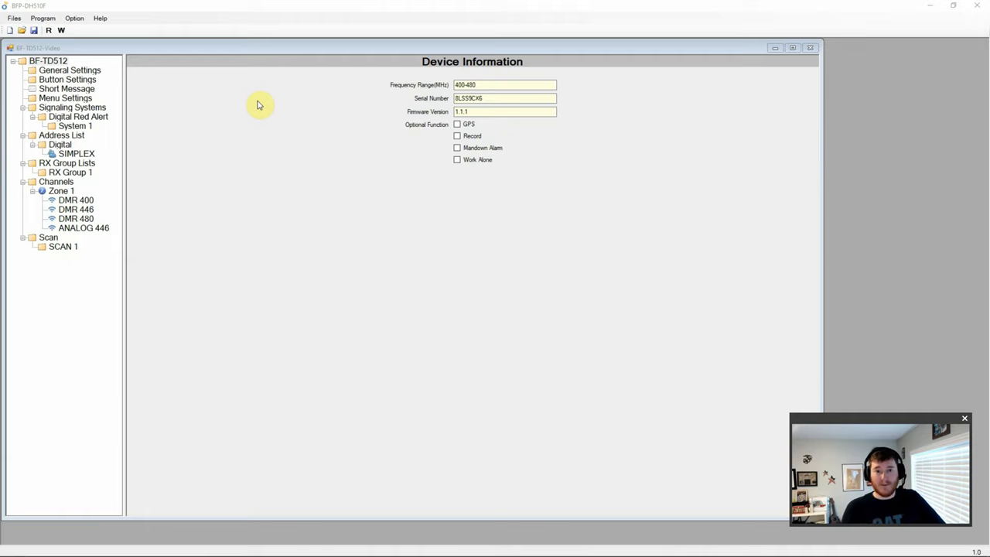
mouse_move(258, 150)
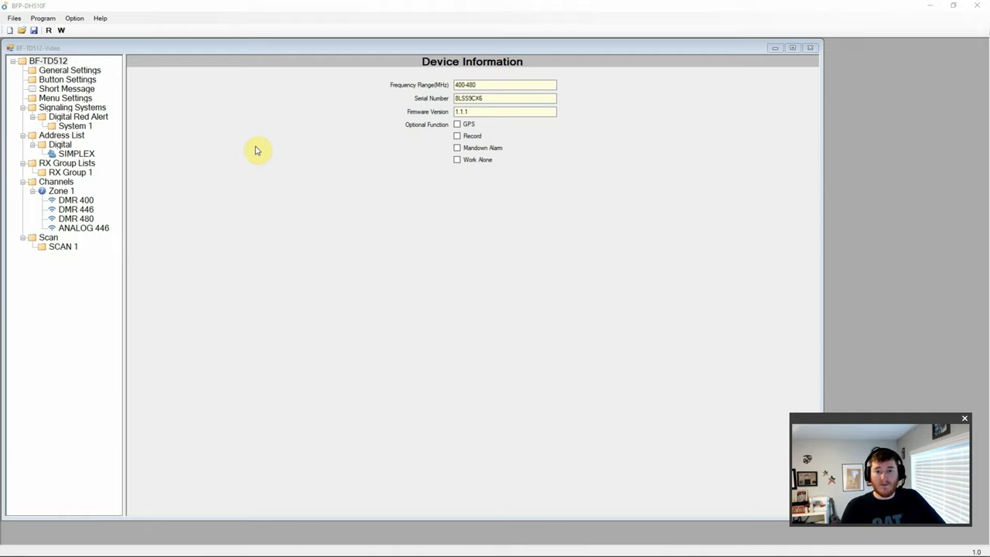
mouse_move(160, 213)
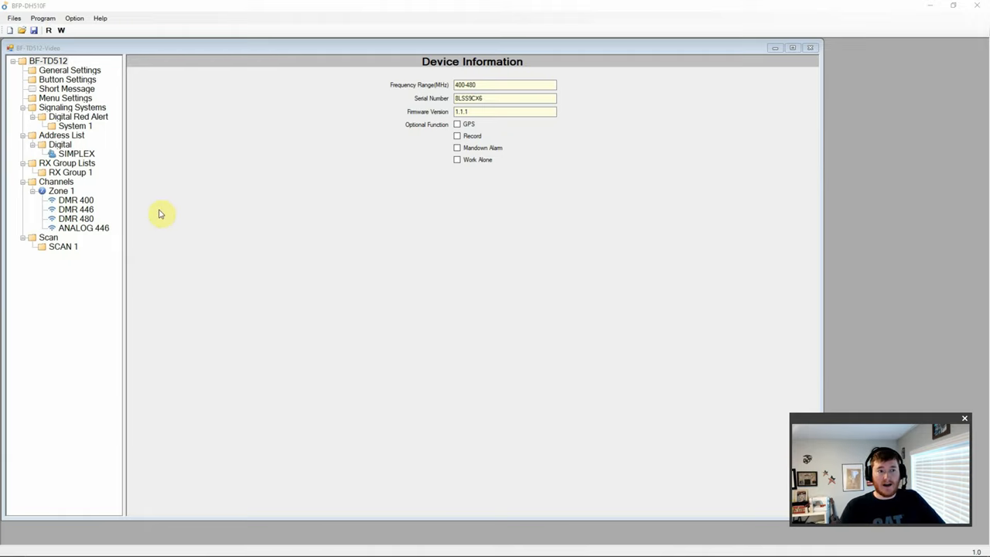
mouse_move(169, 256)
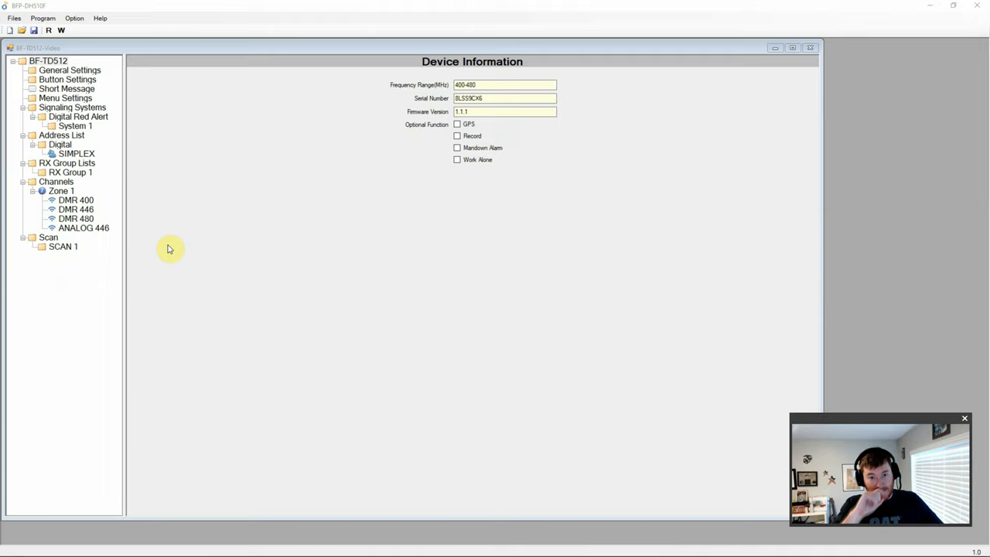
mouse_move(222, 287)
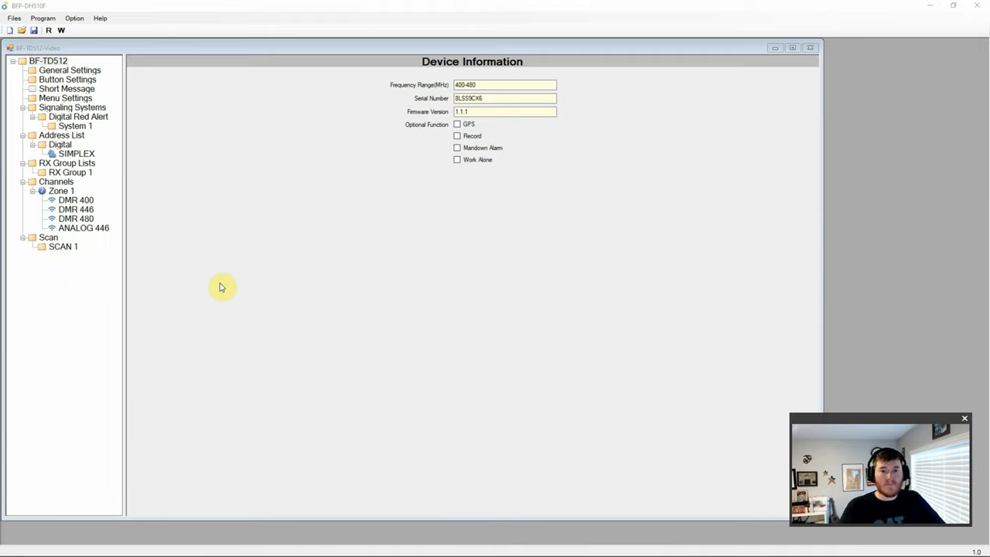
mouse_move(285, 161)
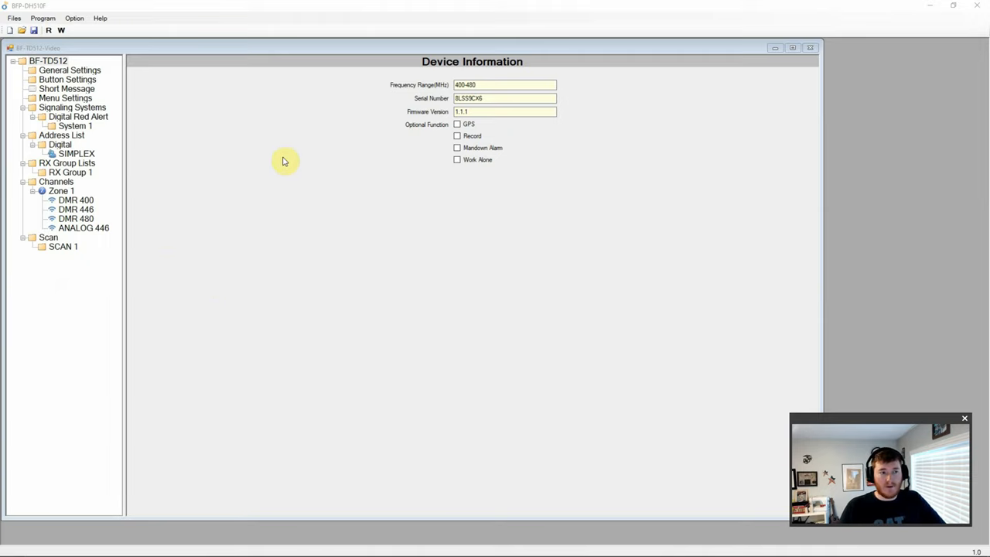
mouse_move(402, 91)
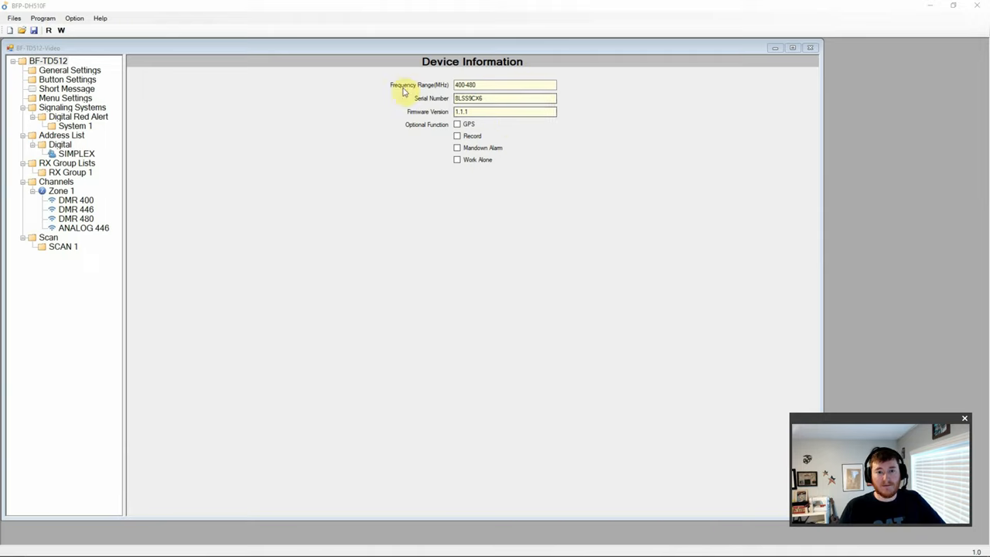
mouse_move(367, 101)
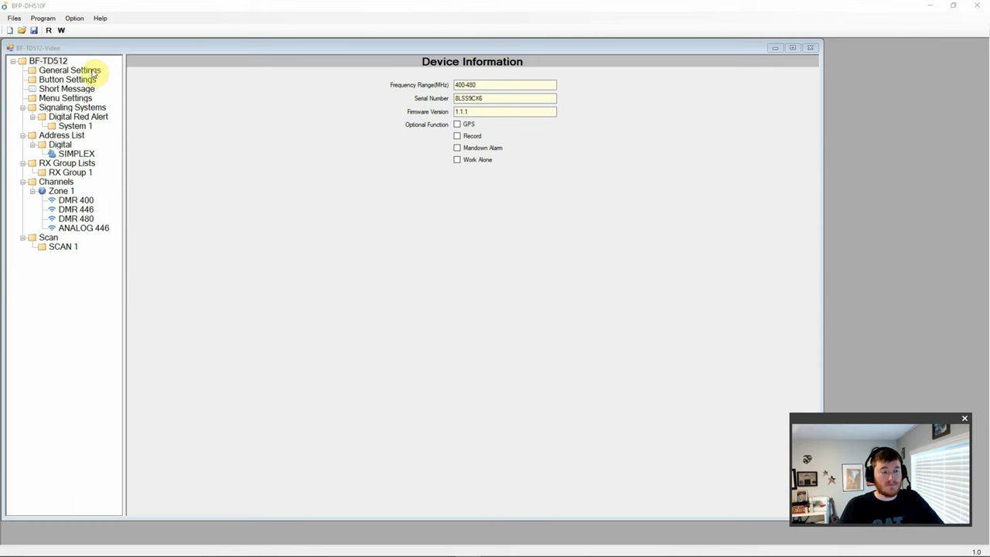
Review General Settings, leaving voice encryption set to OFF.
left_click(70, 70)
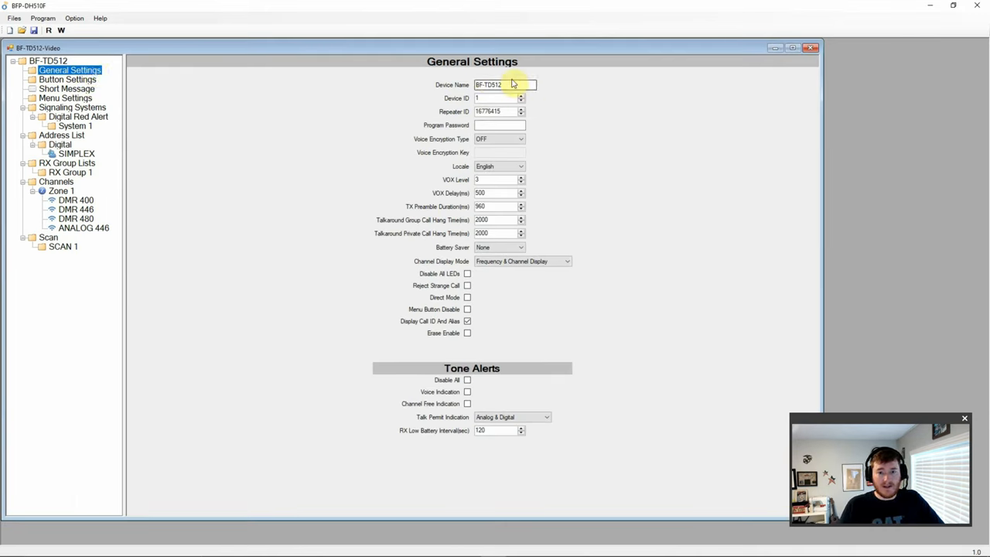
mouse_move(451, 100)
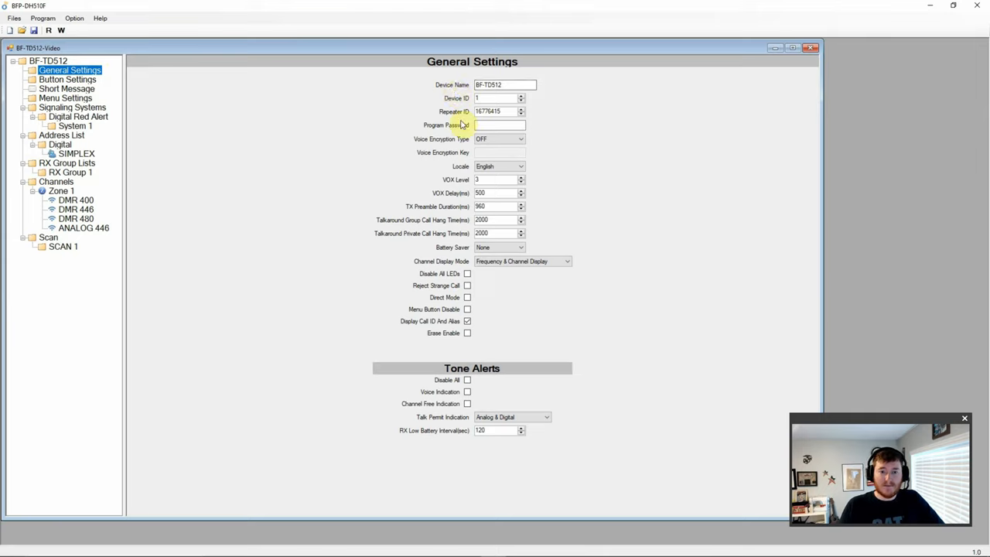
mouse_move(544, 142)
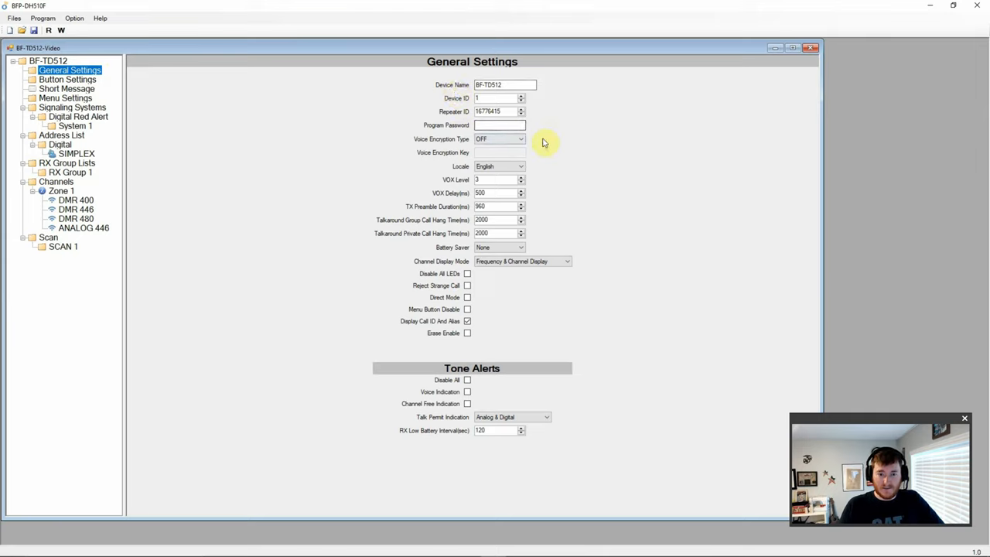
left_click(520, 139)
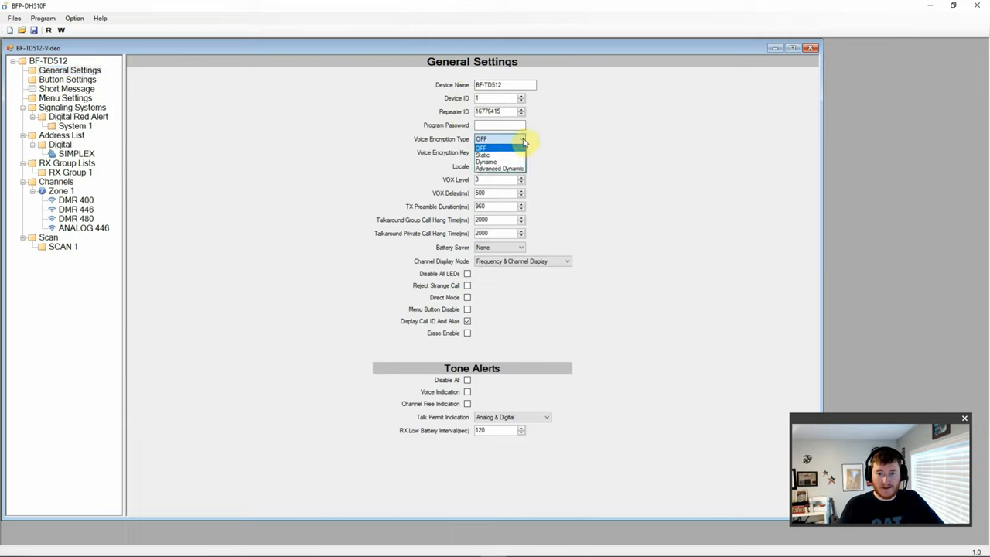
mouse_move(499, 153)
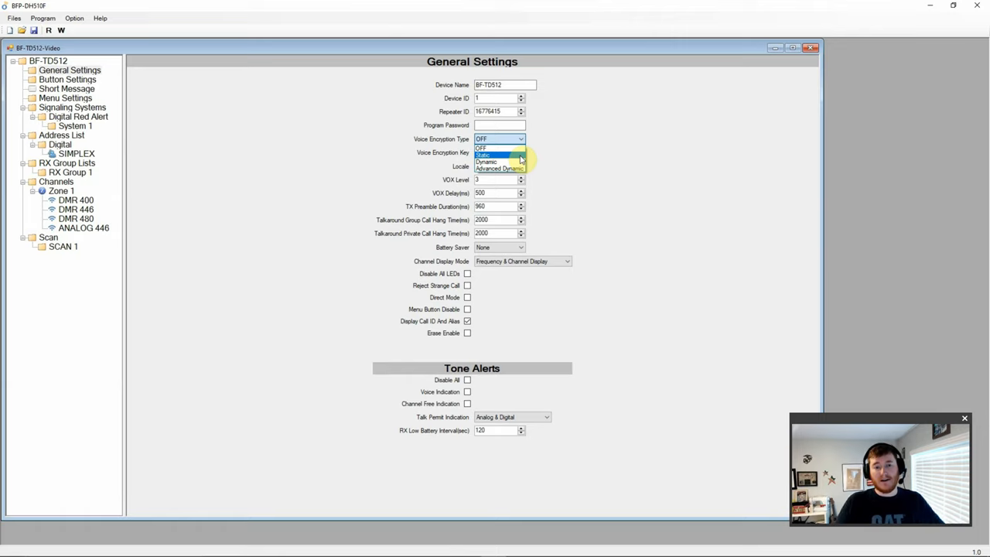
mouse_move(499, 169)
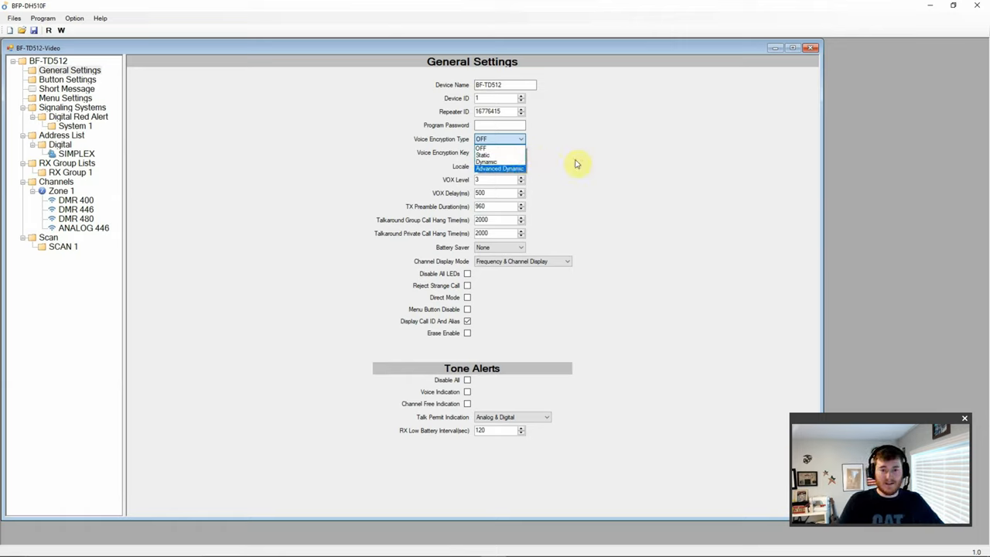
left_click(481, 147)
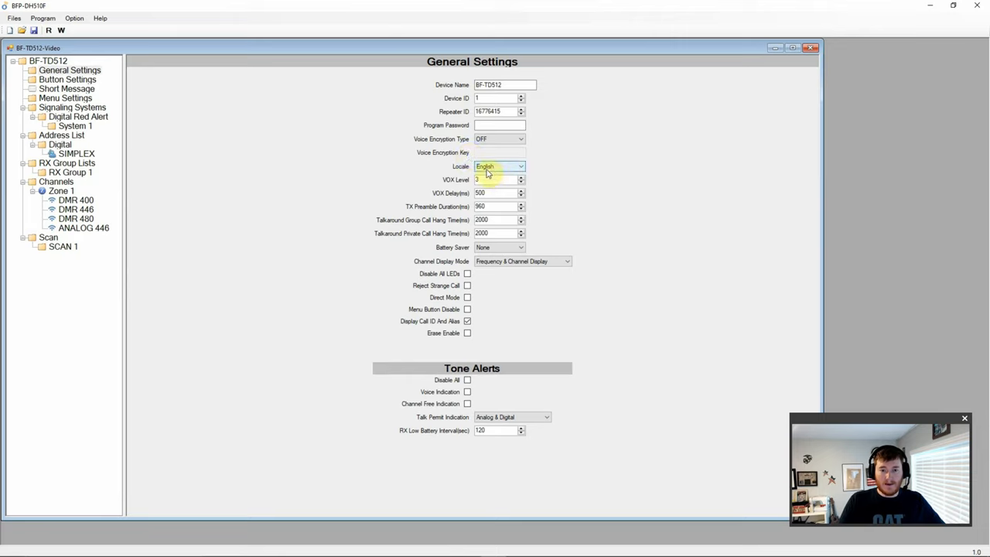
mouse_move(462, 168)
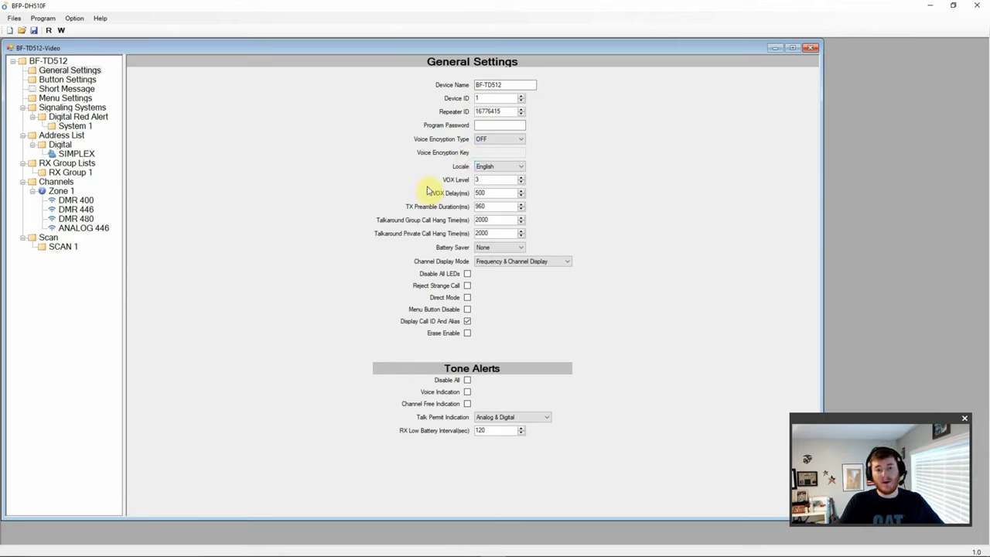
mouse_move(404, 242)
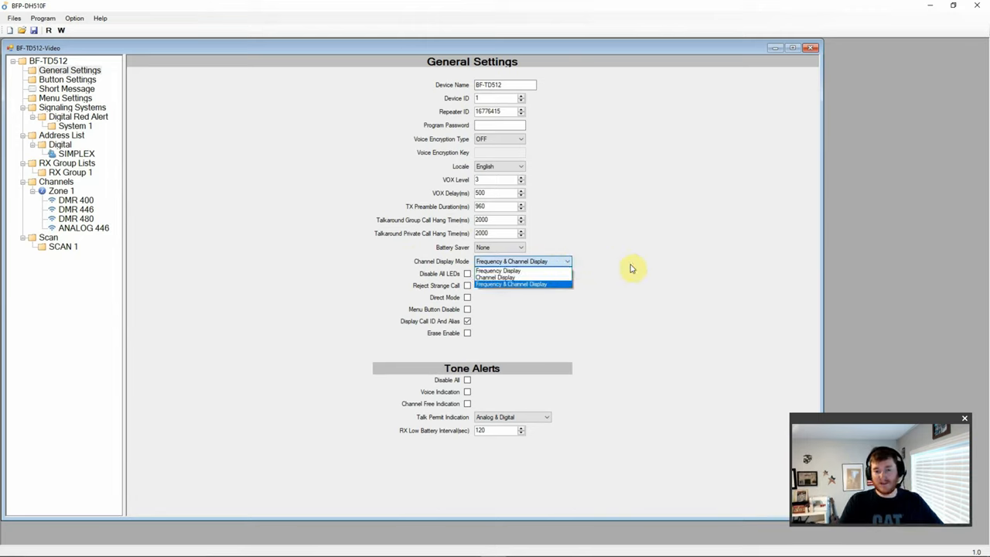
Keep Frequency & Channel Display mode, check tone alerts, and show Button Settings.
left_click(510, 284)
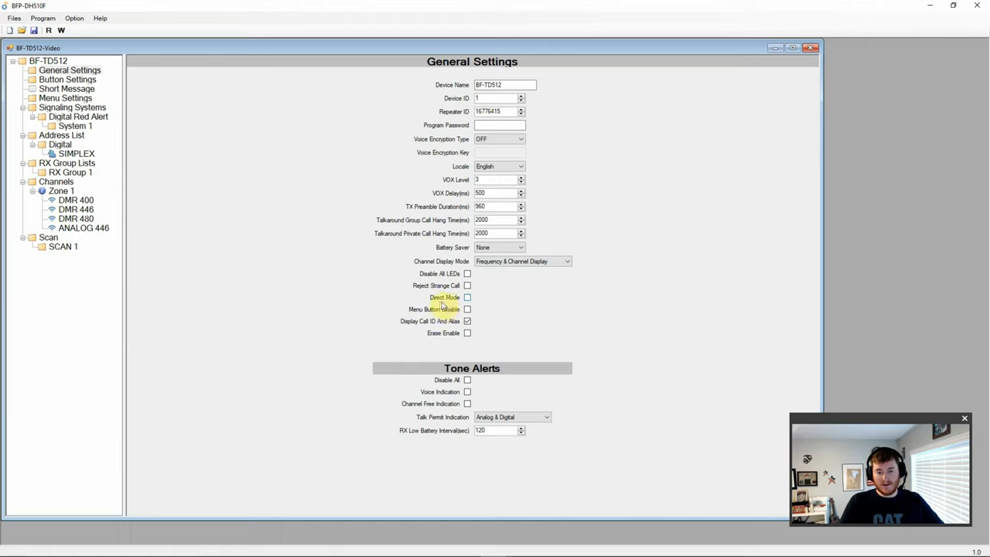
left_click(467, 321)
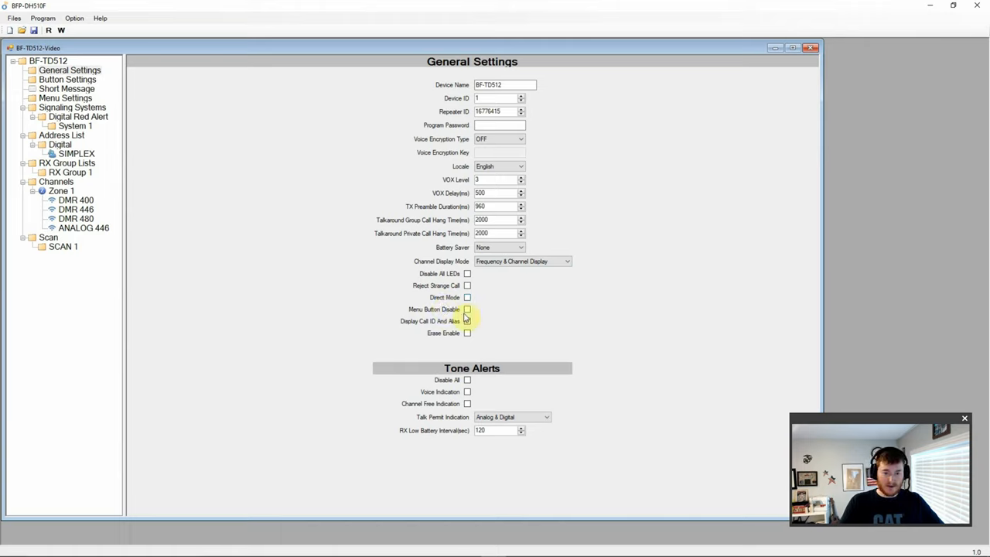
left_click(467, 321)
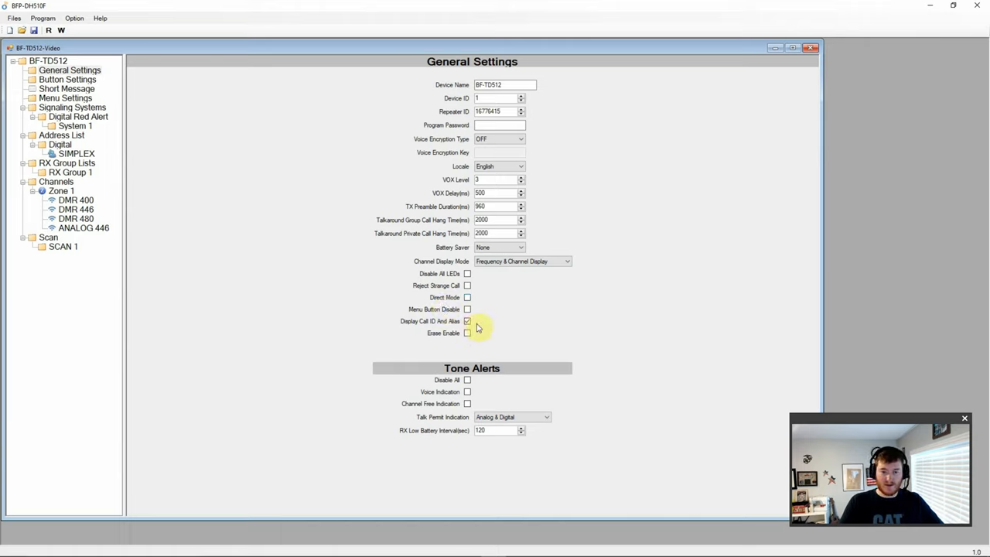
mouse_move(495, 353)
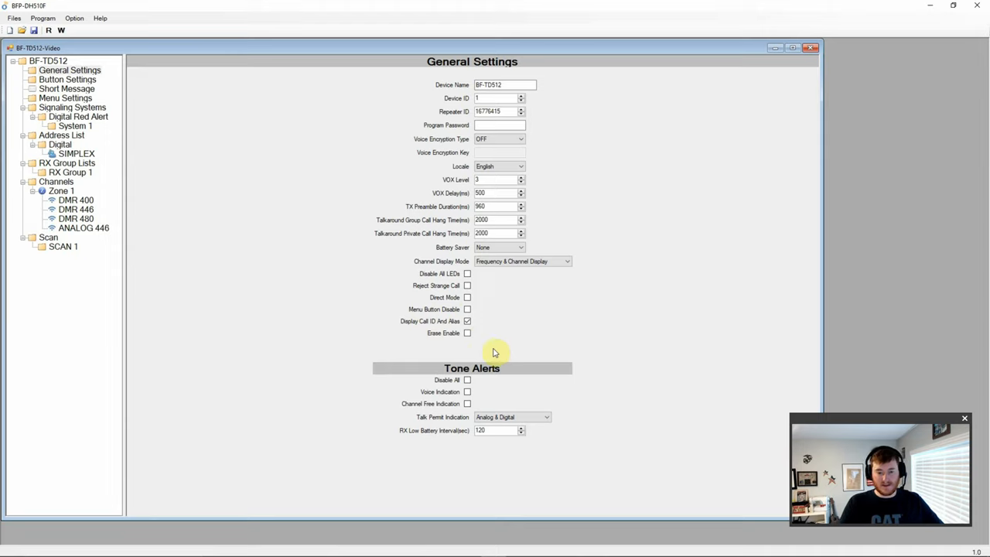
mouse_move(487, 365)
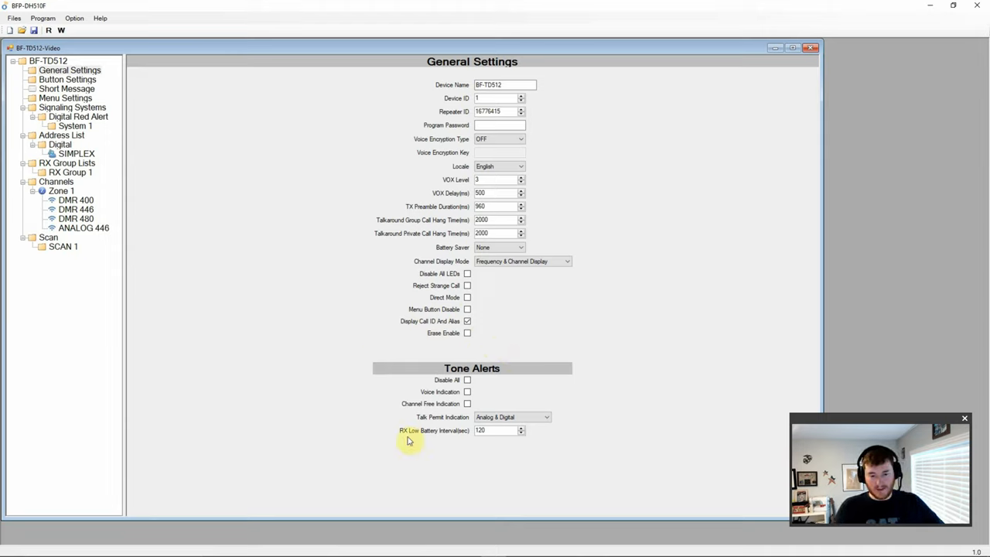
mouse_move(409, 411)
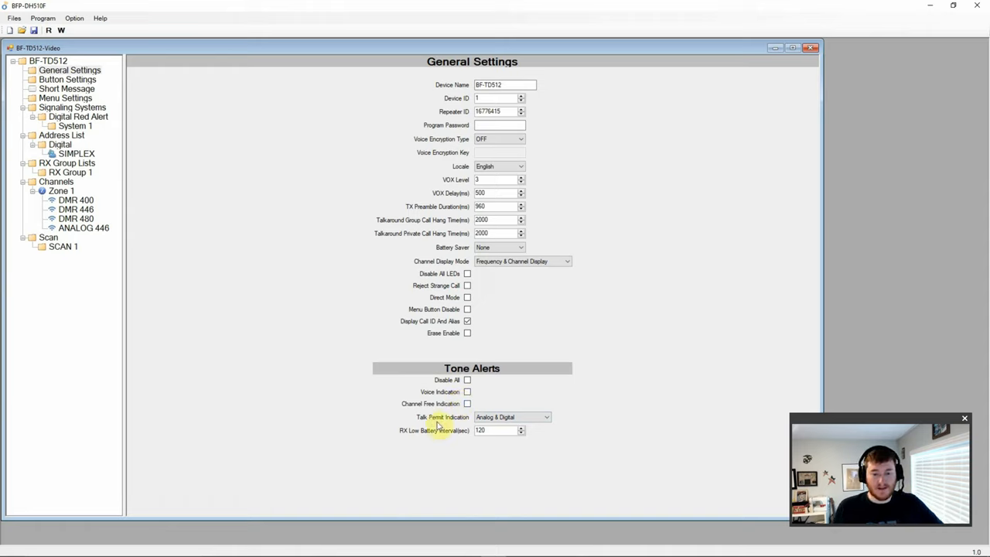
mouse_move(460, 440)
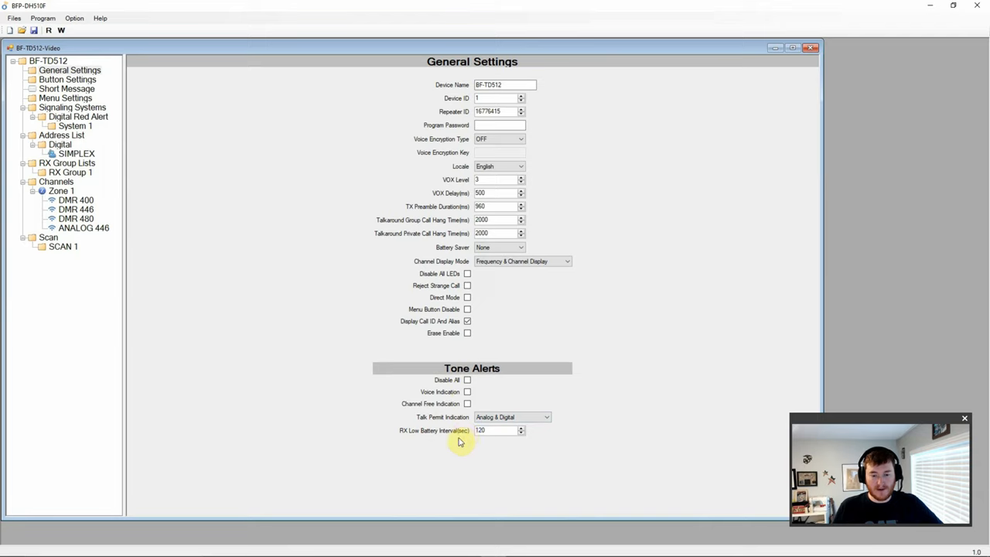
left_click(67, 79)
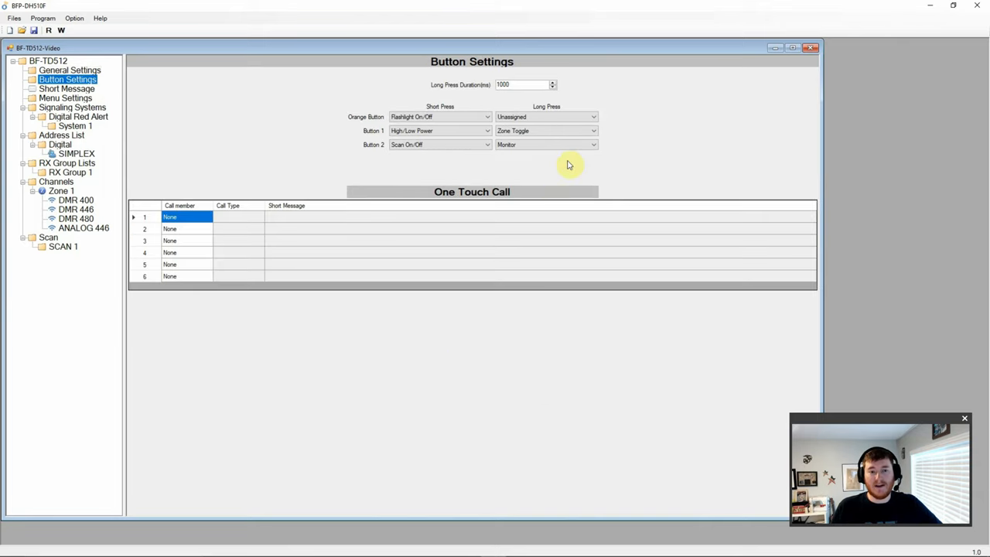
mouse_move(453, 165)
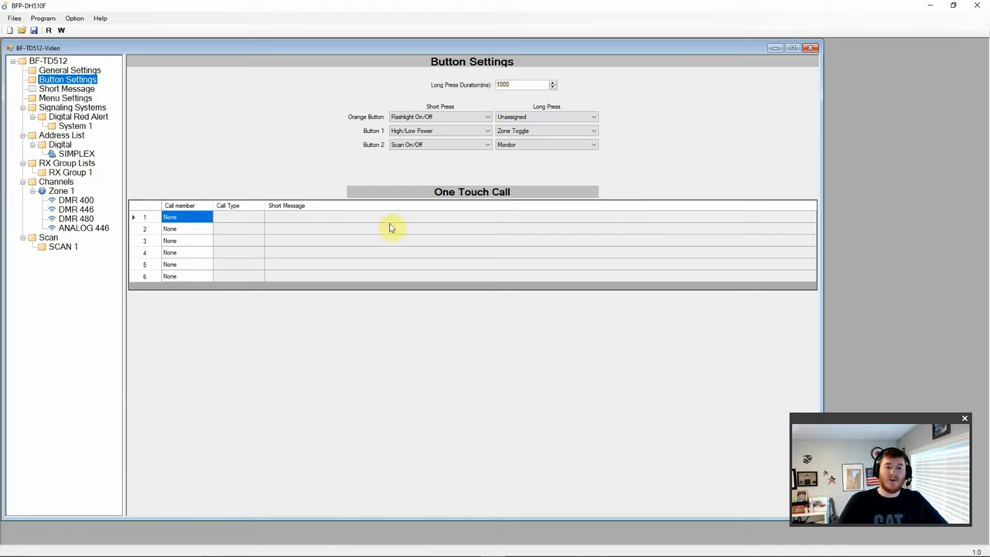
mouse_move(218, 182)
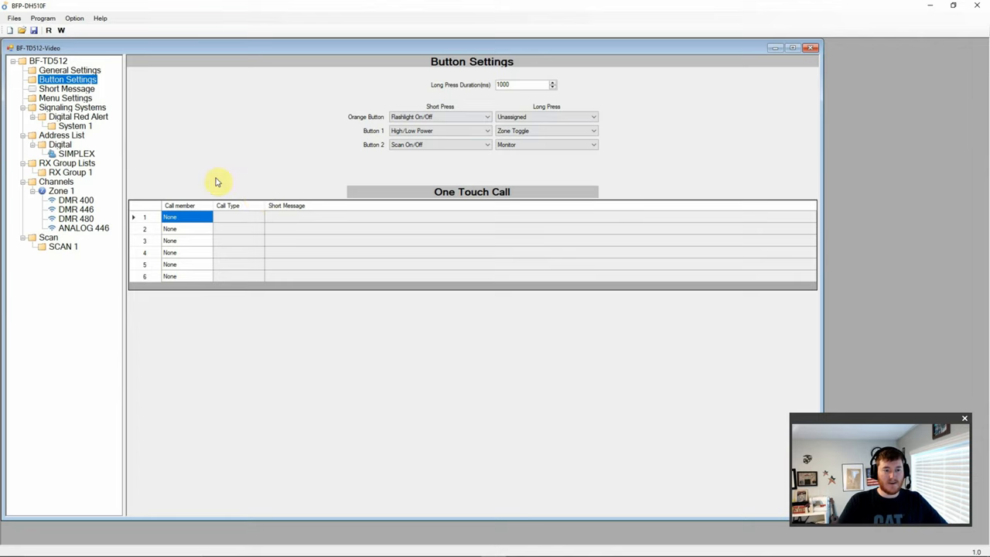
Show the ten-row Short Message list whose first entry reads 'HELLO'.
left_click(66, 88)
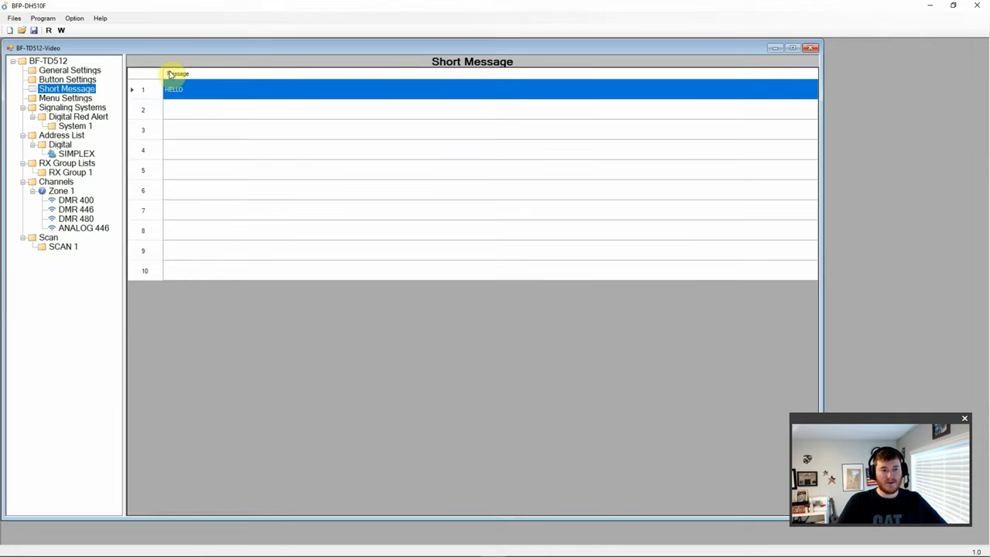
mouse_move(224, 319)
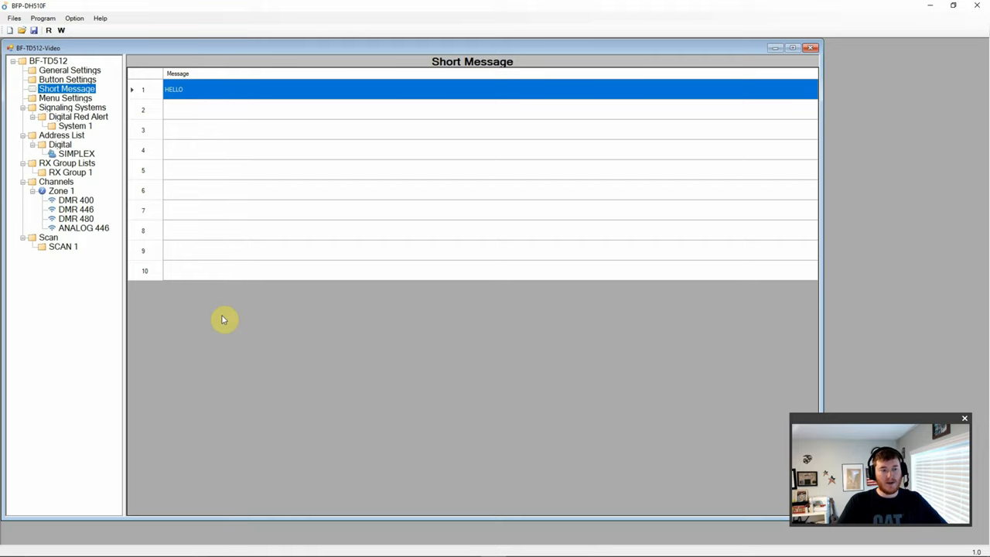
mouse_move(229, 142)
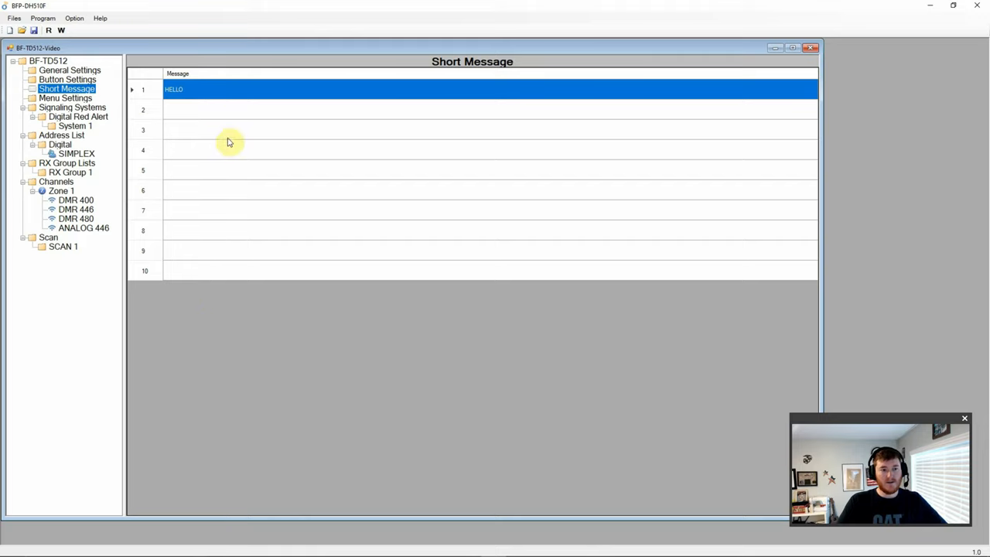
mouse_move(196, 170)
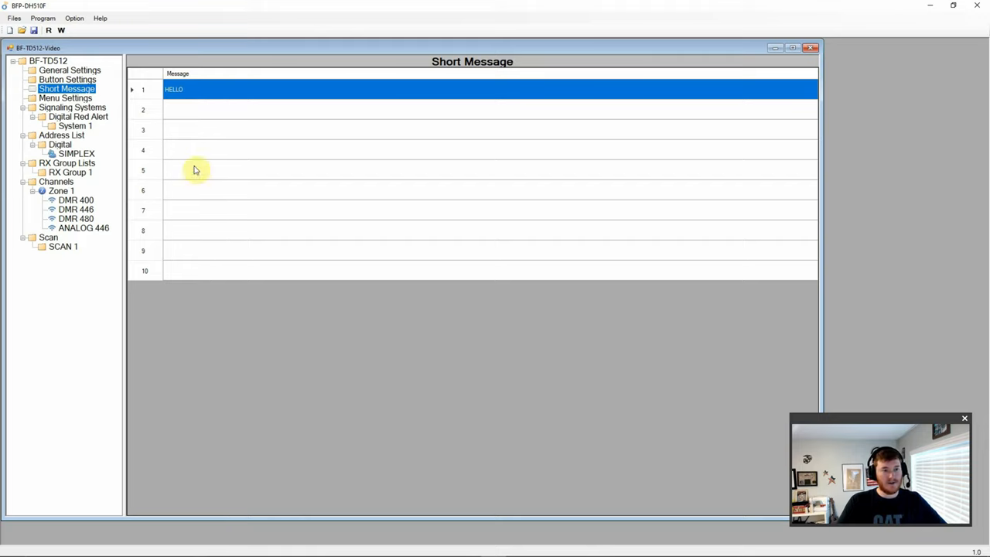
mouse_move(261, 208)
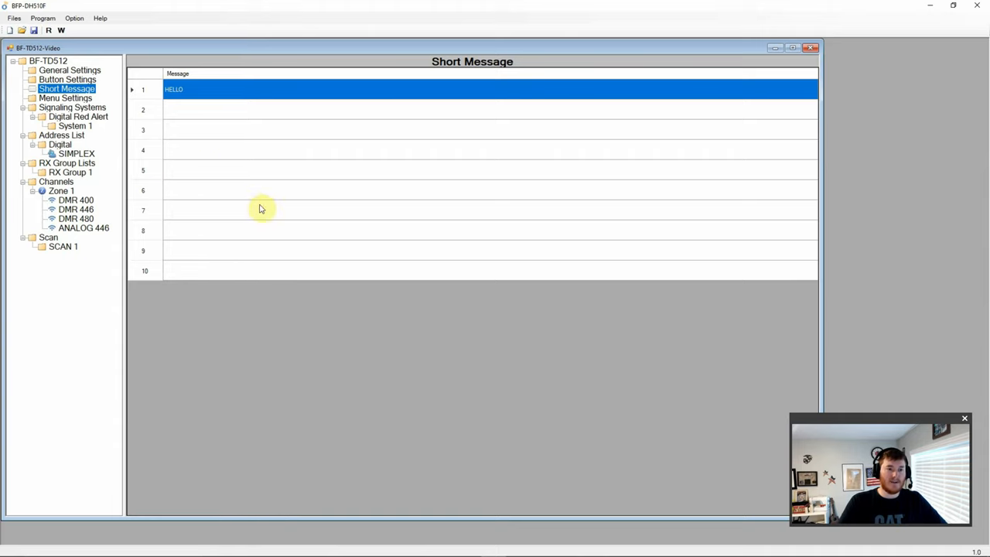
mouse_move(302, 84)
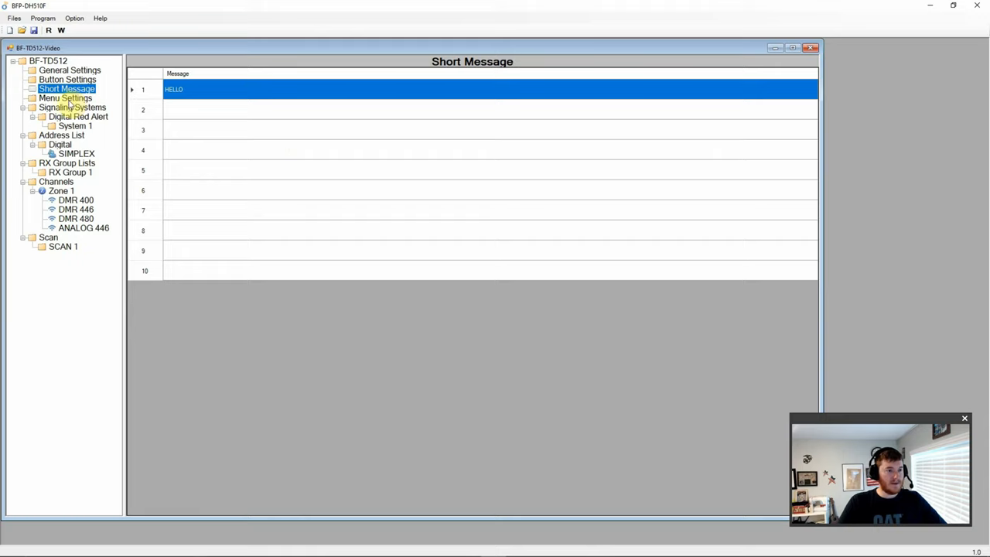
View Menu Settings and scroll through the address list, scan, call log, utilities and intercom options.
left_click(65, 97)
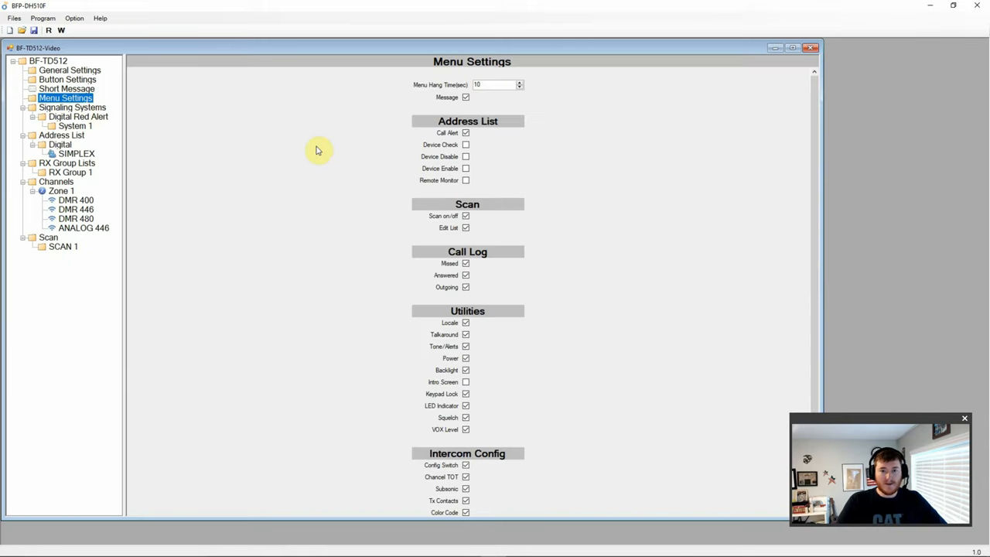
mouse_move(466, 97)
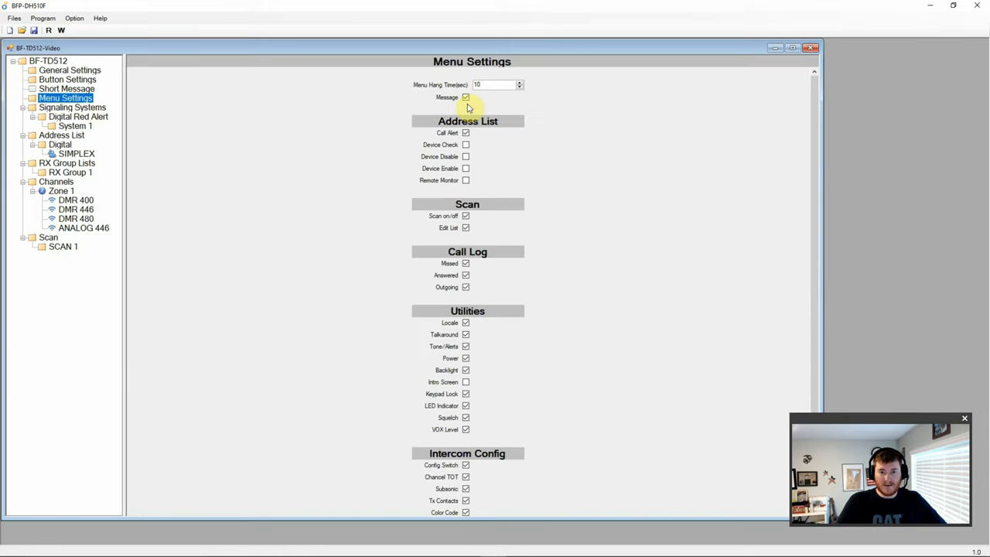
mouse_move(424, 140)
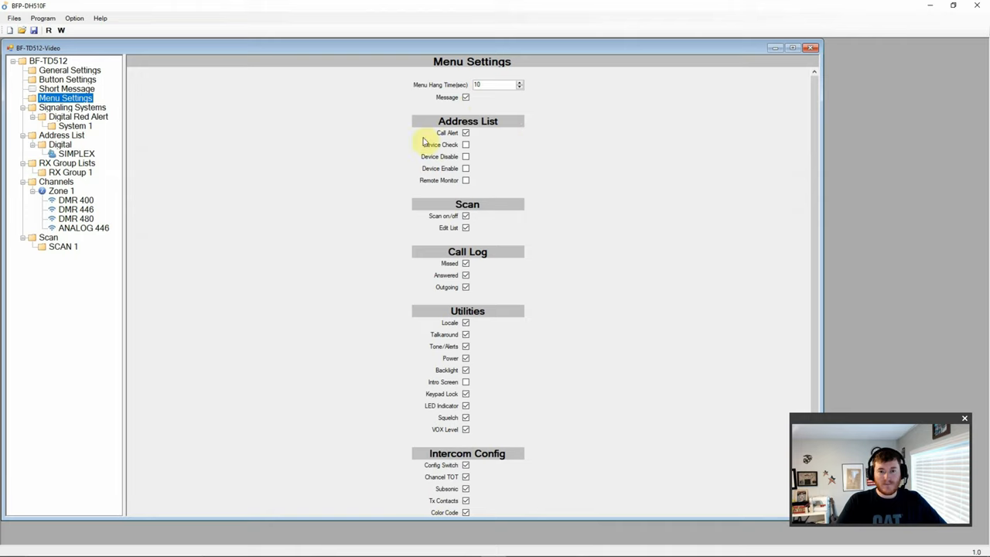
mouse_move(445, 194)
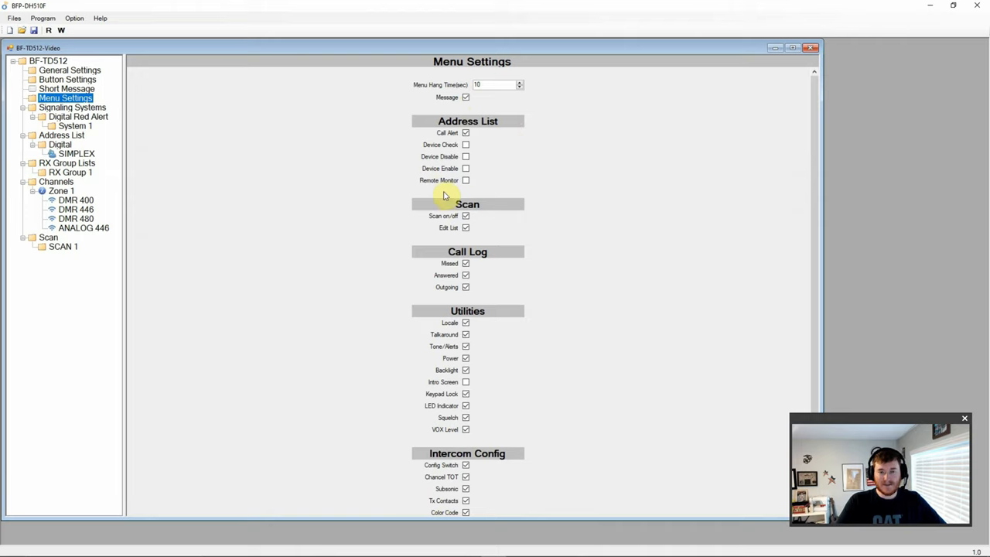
mouse_move(412, 244)
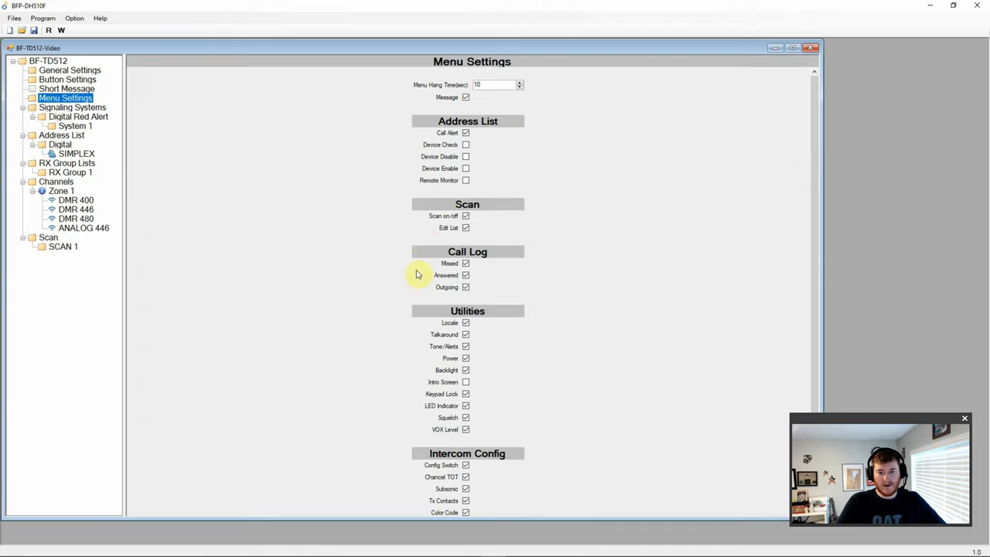
mouse_move(483, 271)
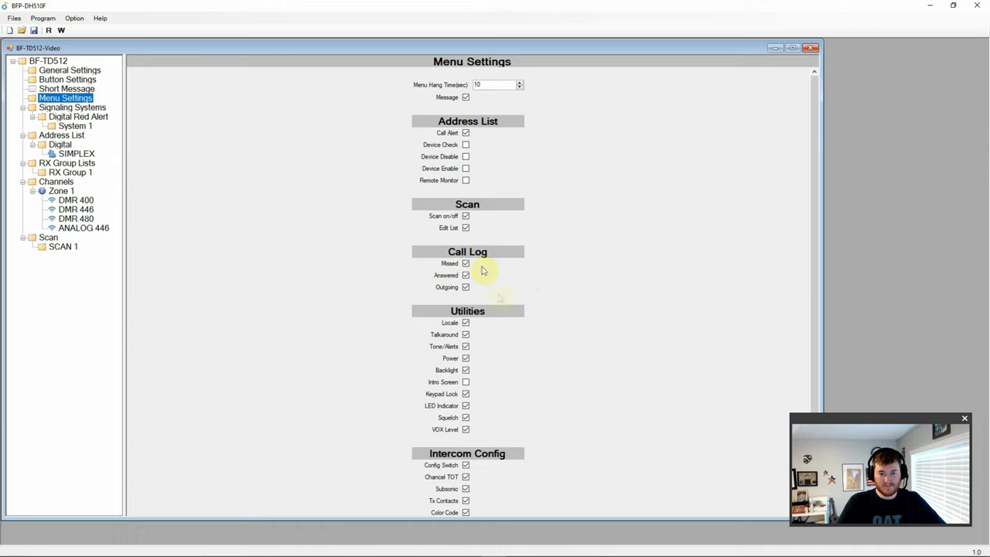
scroll("down", 3)
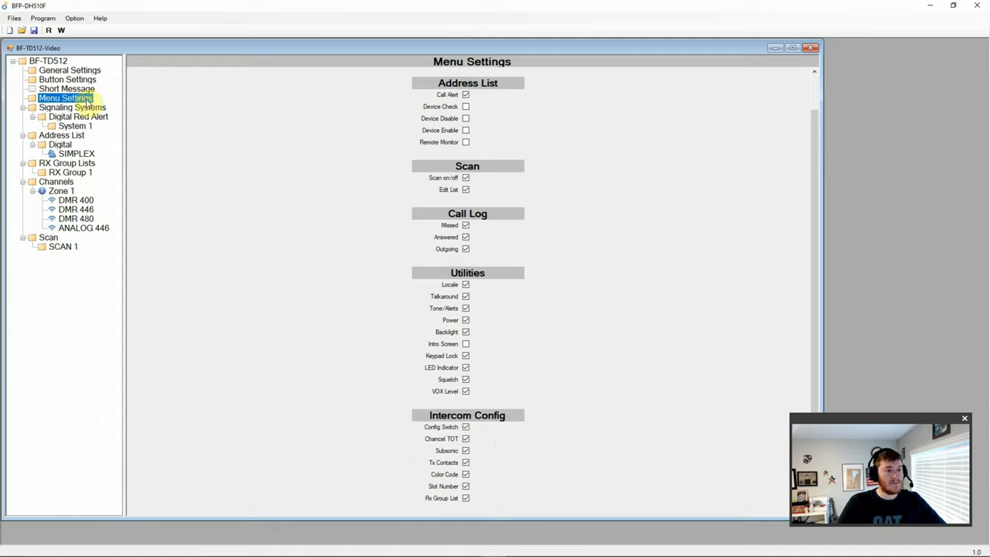
Go to Signaling Systems > Digital Red Alert > System 1 and keep alarm type Disabled.
left_click(73, 106)
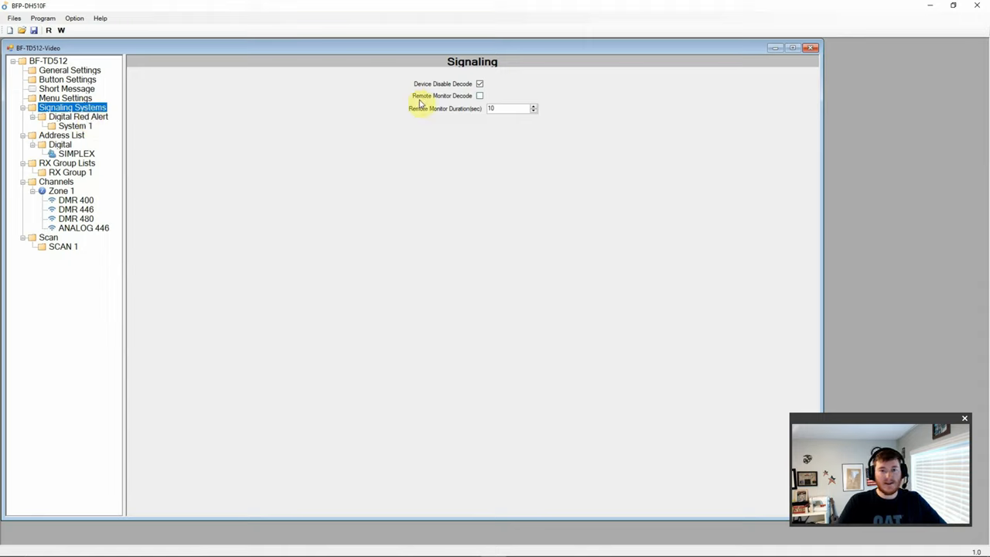
mouse_move(426, 125)
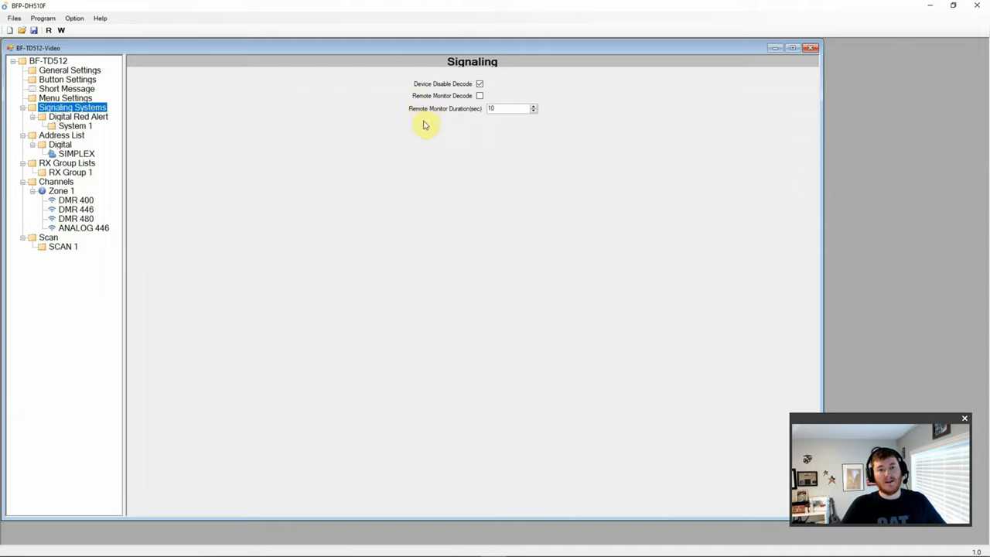
mouse_move(108, 114)
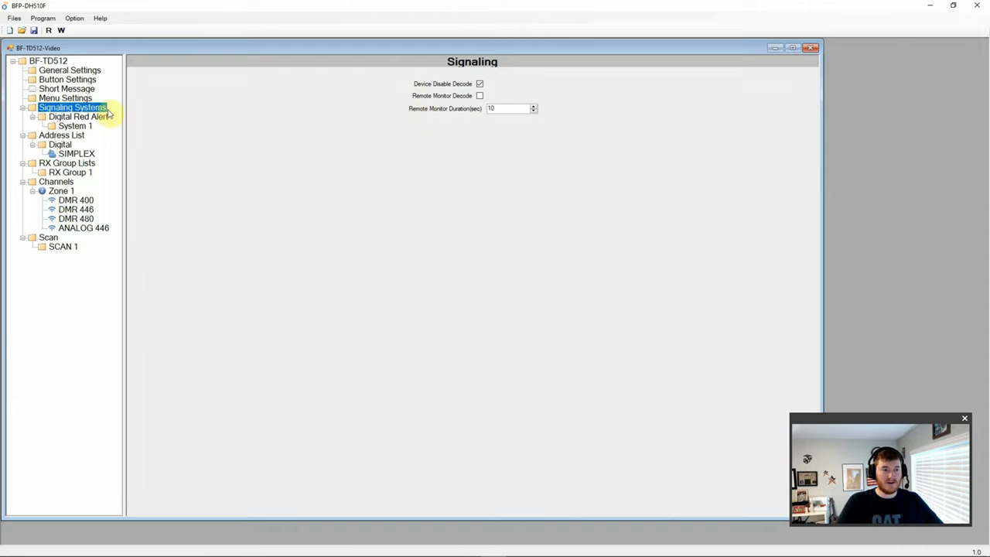
left_click(77, 116)
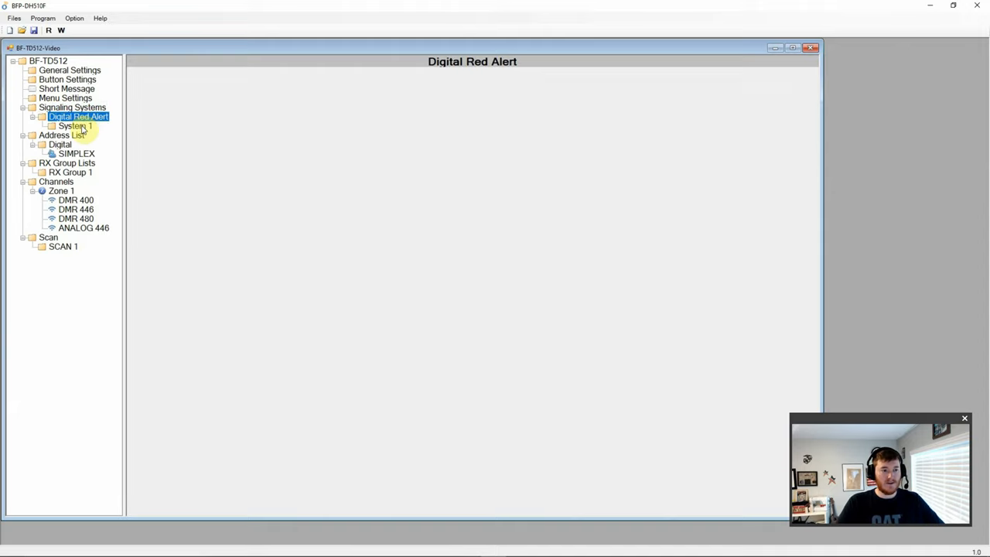
left_click(75, 125)
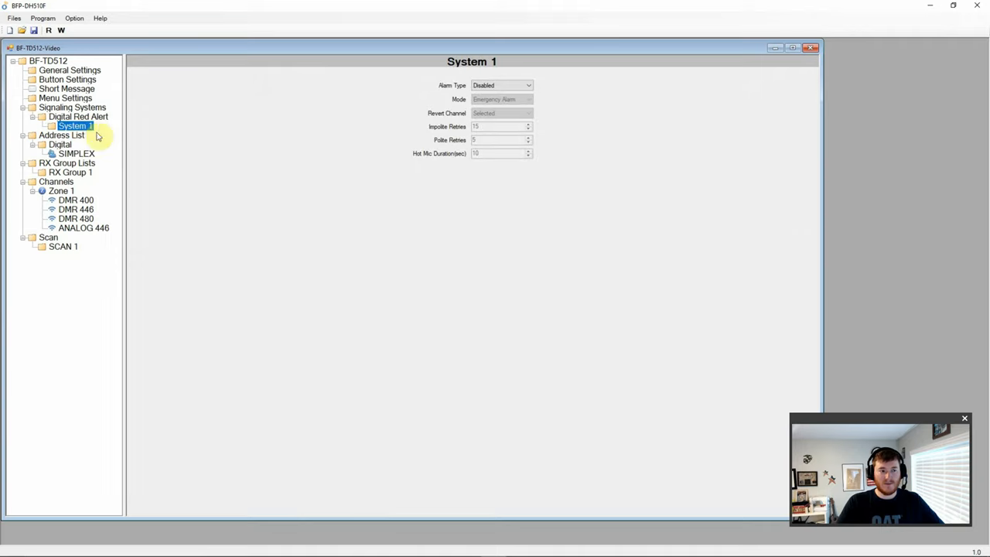
left_click(528, 85)
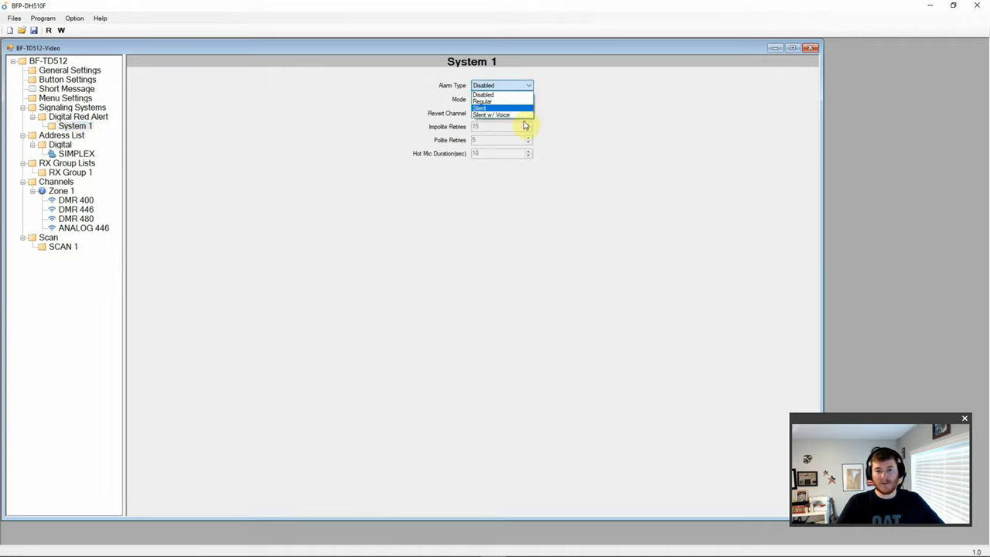
left_click(483, 94)
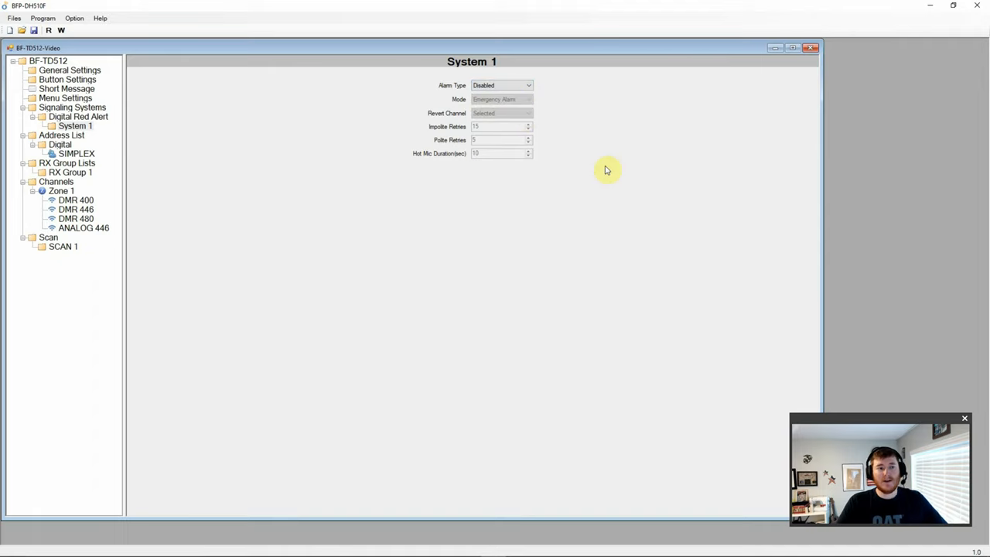
mouse_move(545, 91)
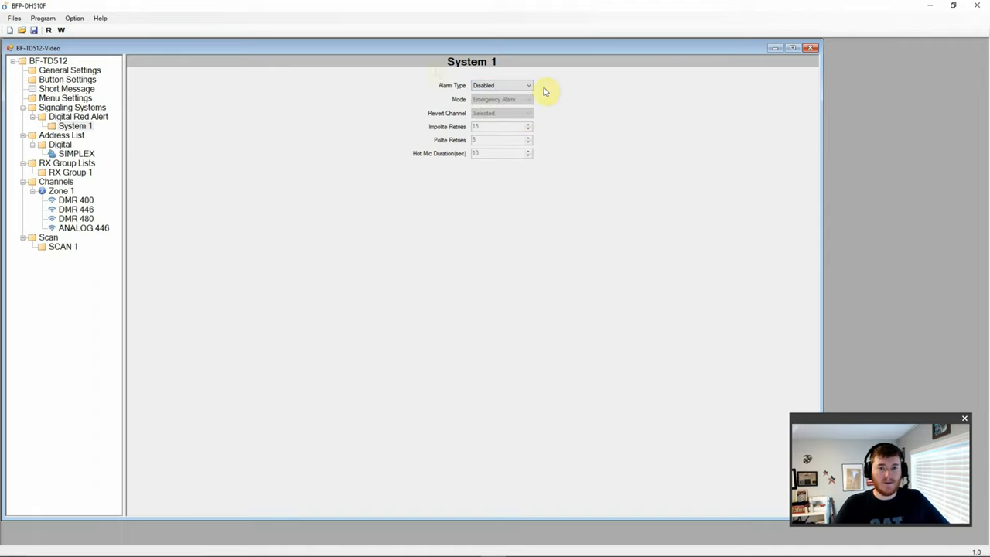
Check the SIMPLEX contact (call ID 99), then view RX Group 1's members.
left_click(61, 135)
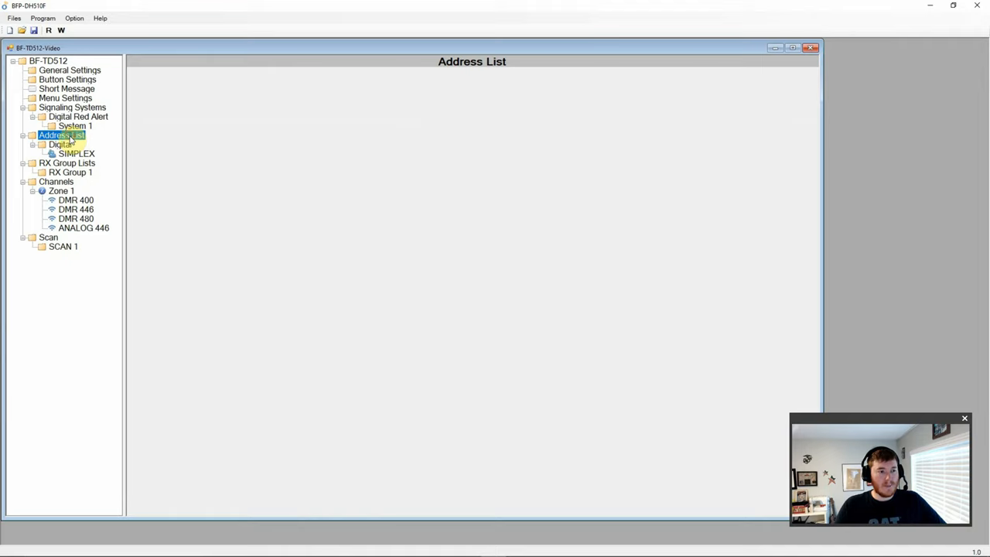
left_click(60, 143)
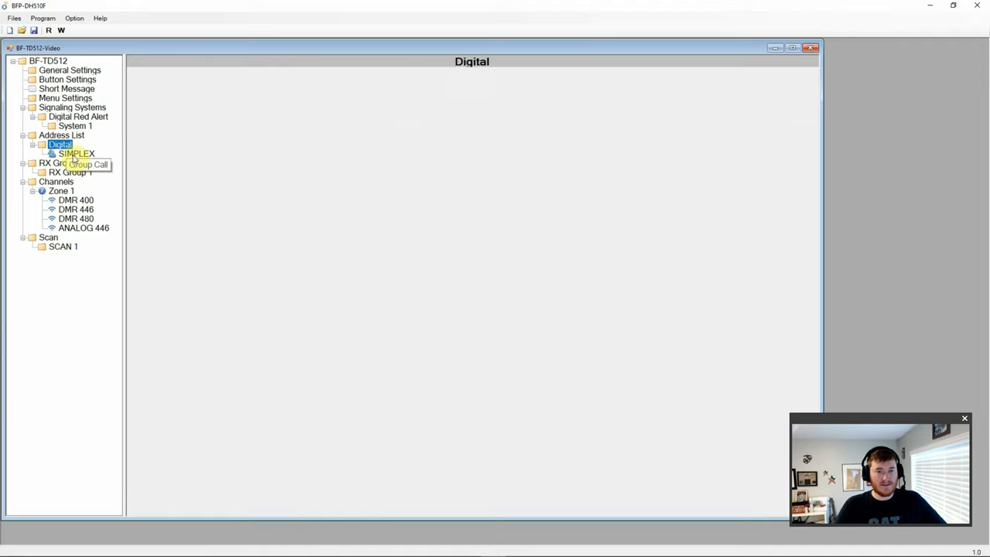
left_click(77, 153)
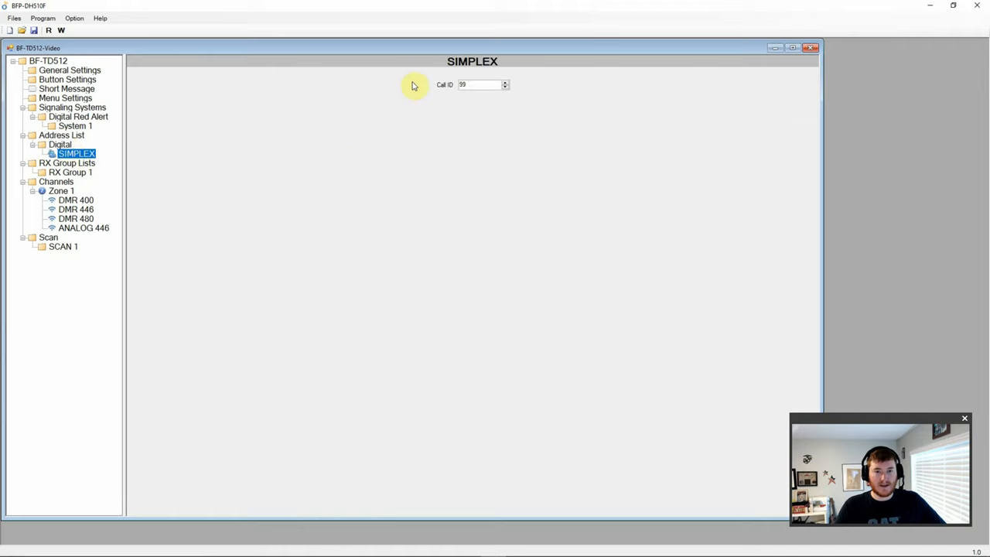
mouse_move(188, 197)
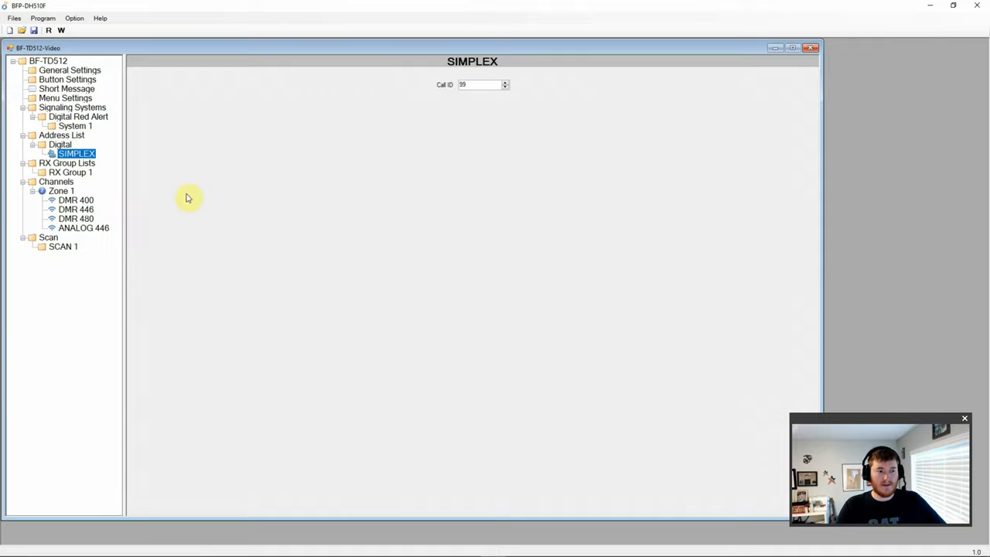
left_click(66, 162)
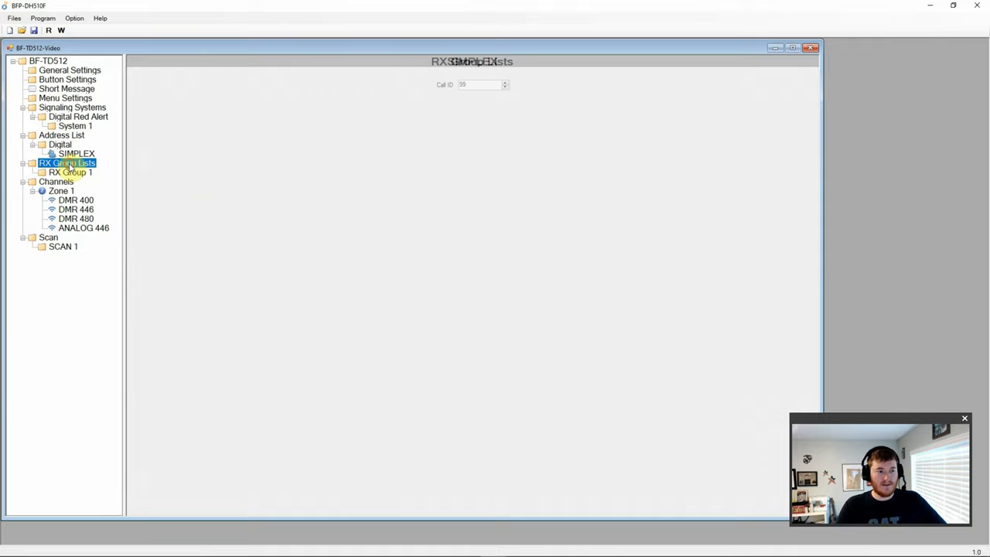
left_click(69, 172)
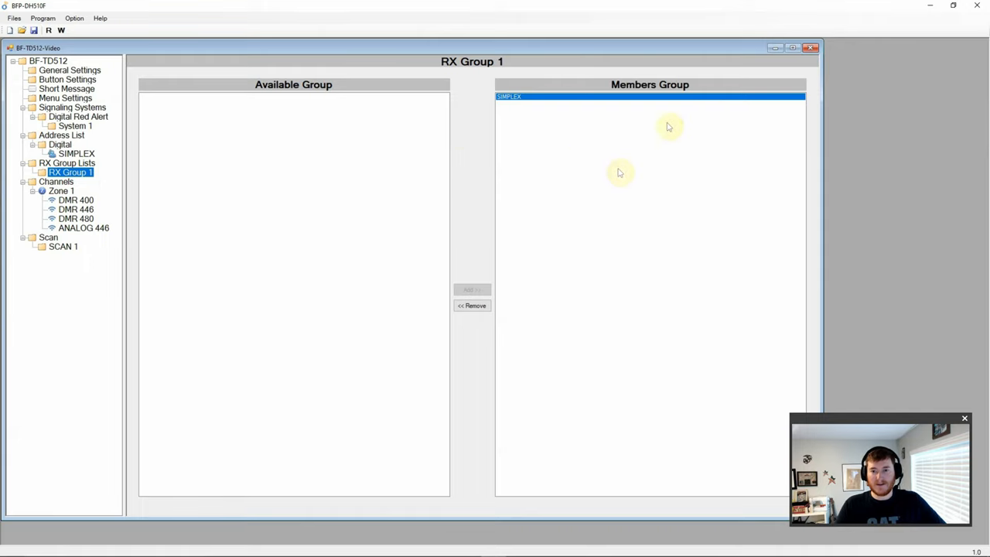
mouse_move(514, 155)
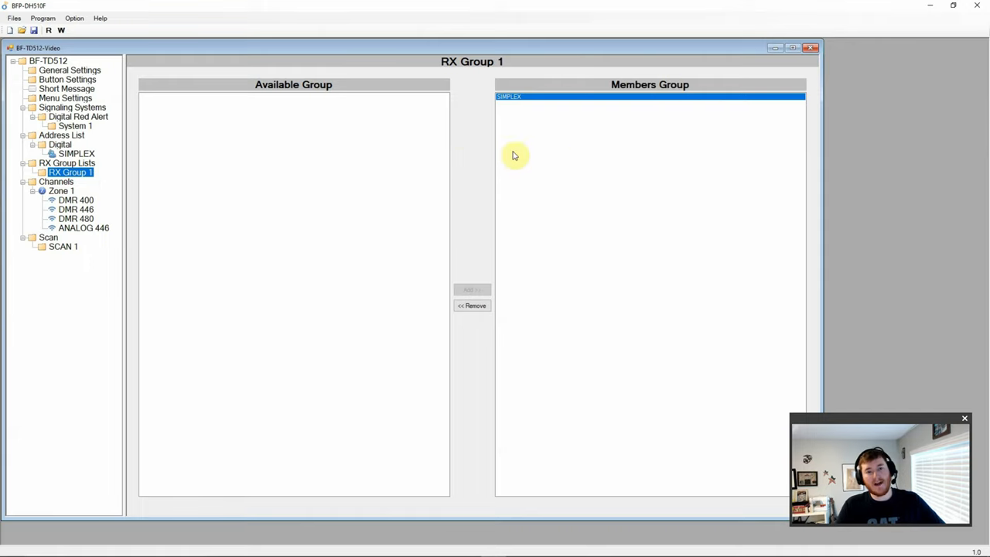
View the Zone List and select Zone 1 for its channel table.
left_click(56, 181)
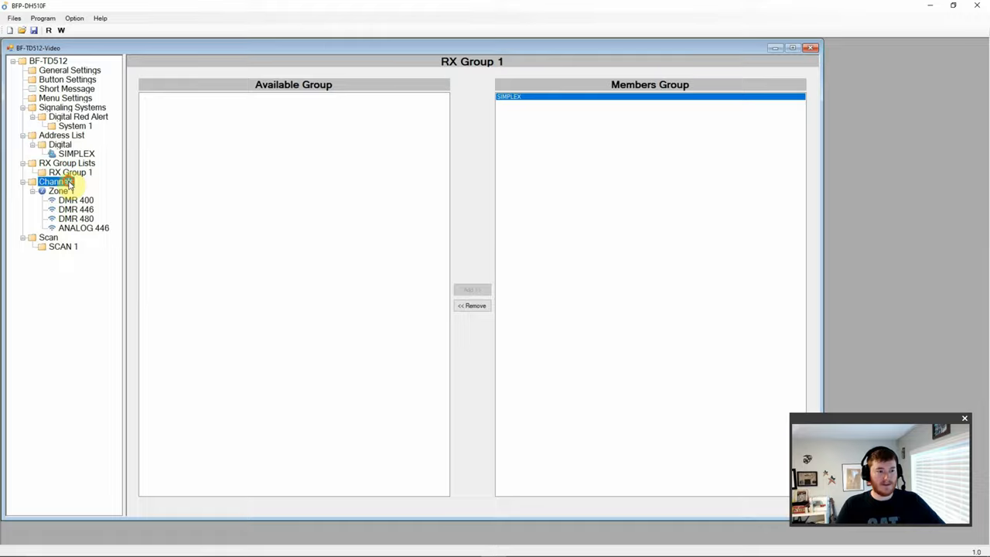
left_click(55, 181)
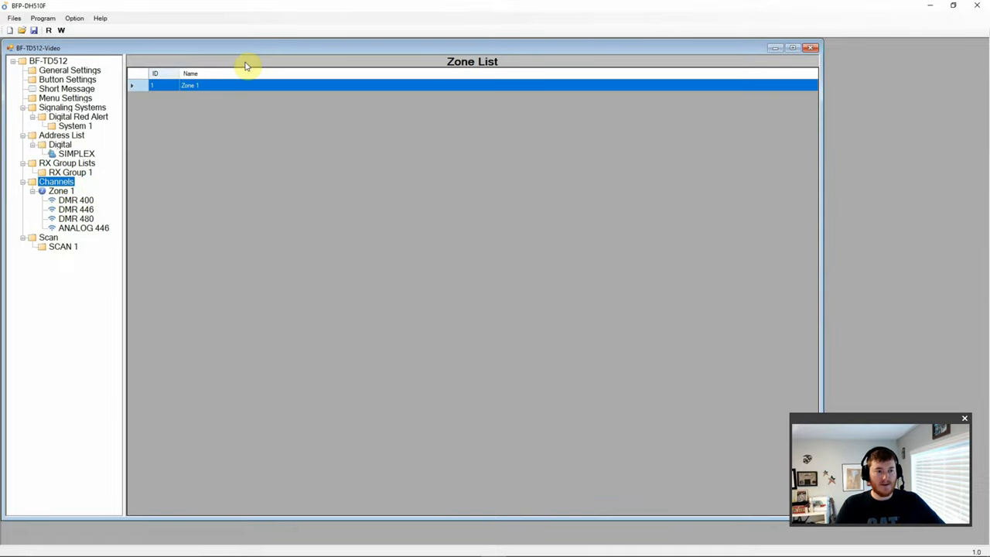
mouse_move(232, 80)
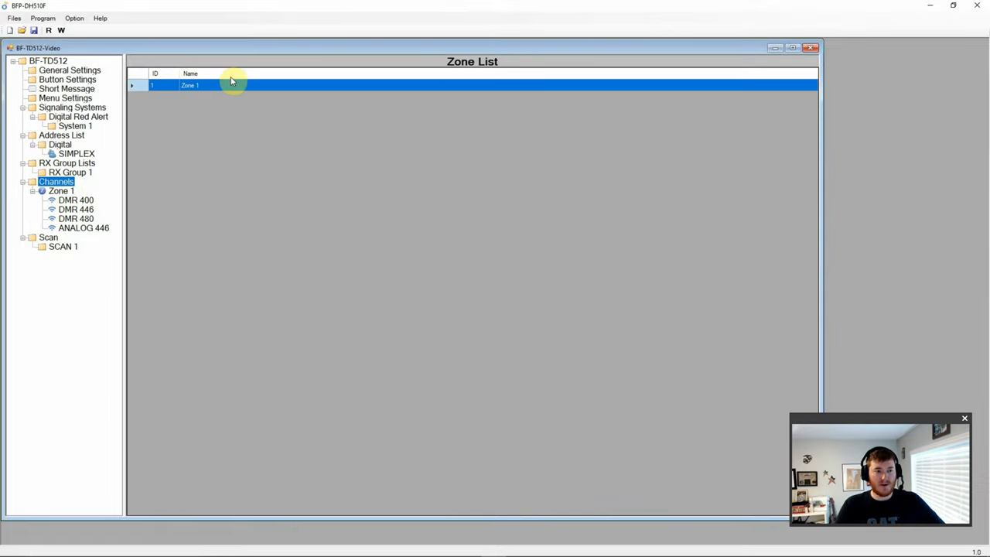
mouse_move(203, 158)
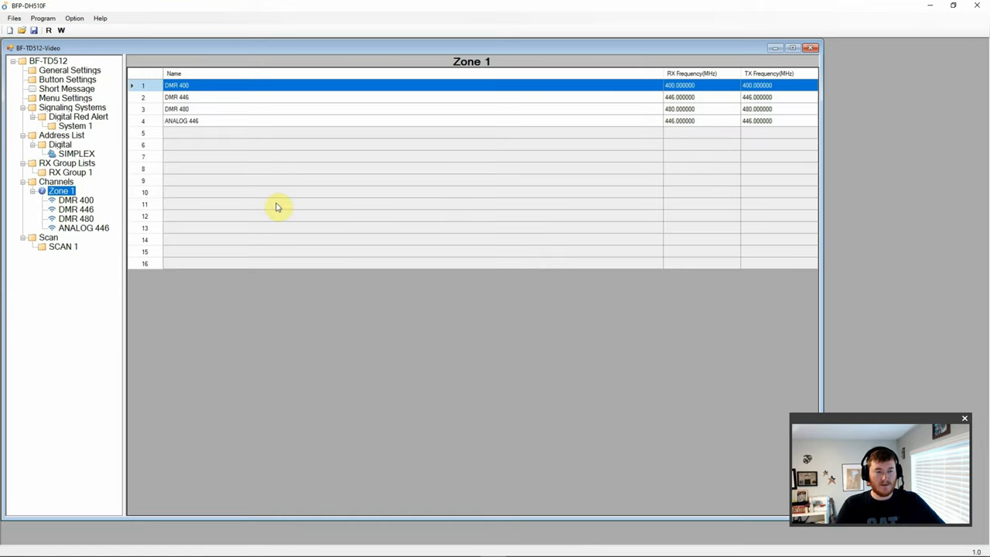
mouse_move(215, 106)
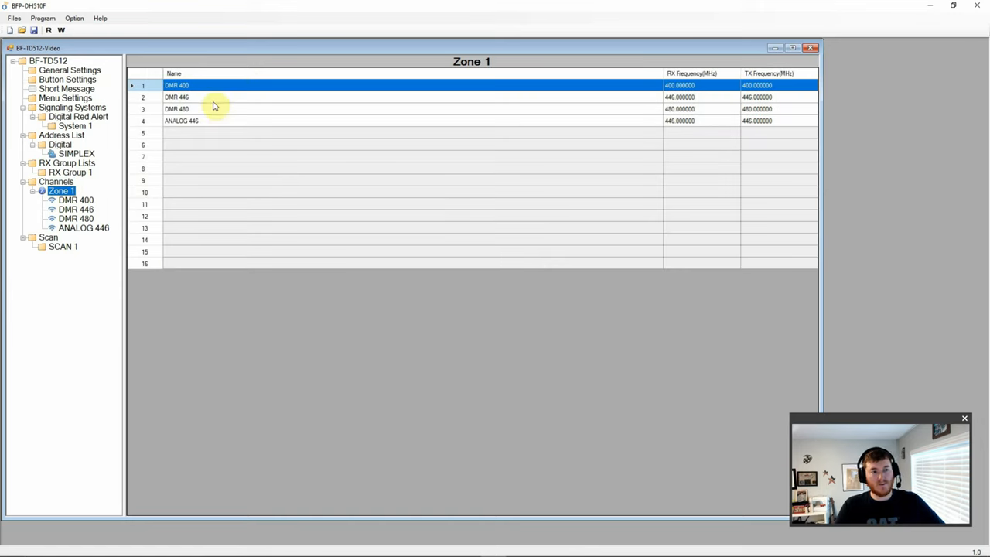
mouse_move(183, 139)
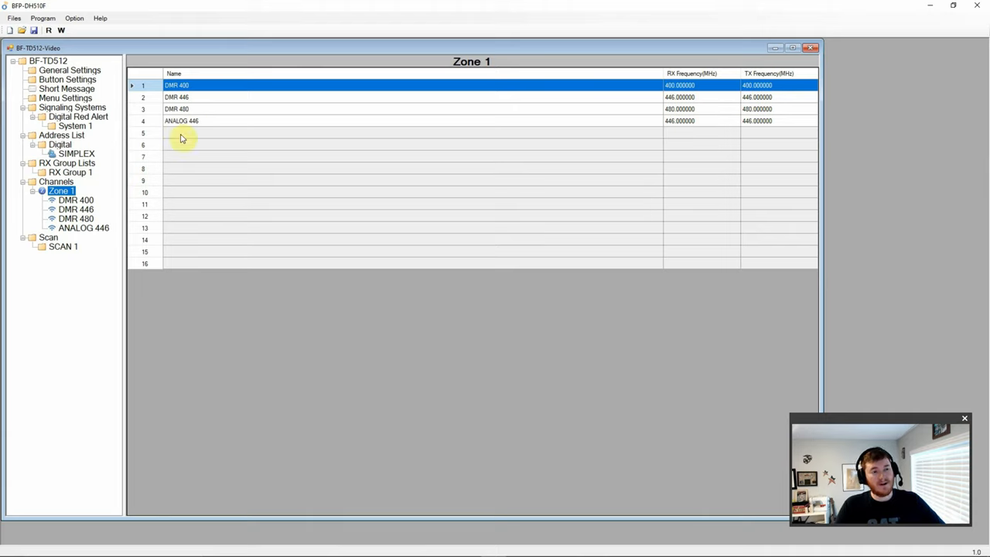
mouse_move(179, 268)
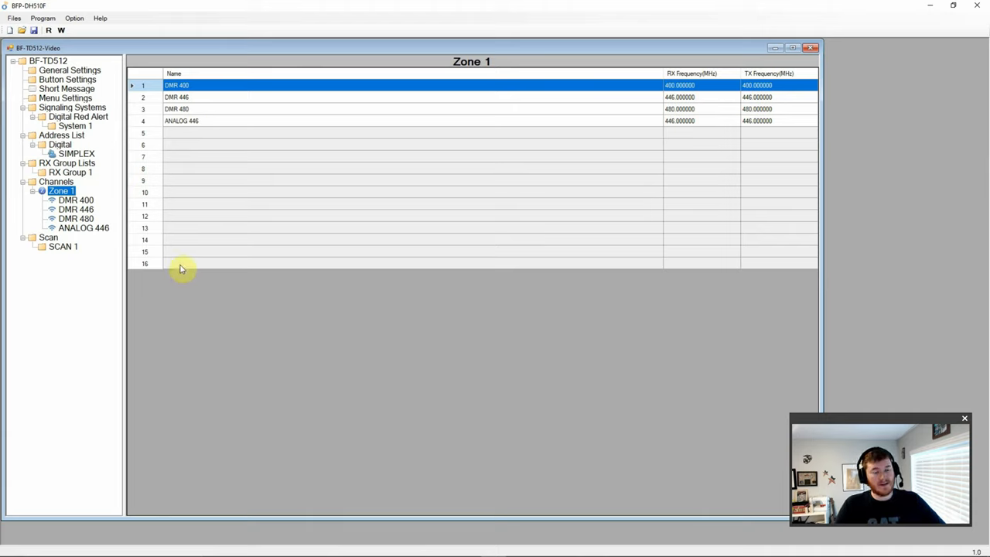
mouse_move(167, 166)
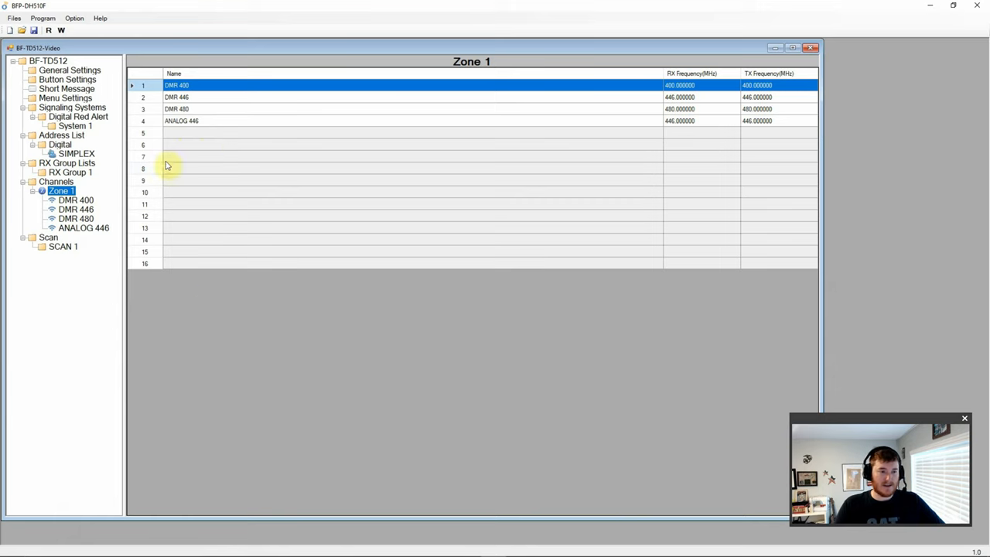
mouse_move(75, 208)
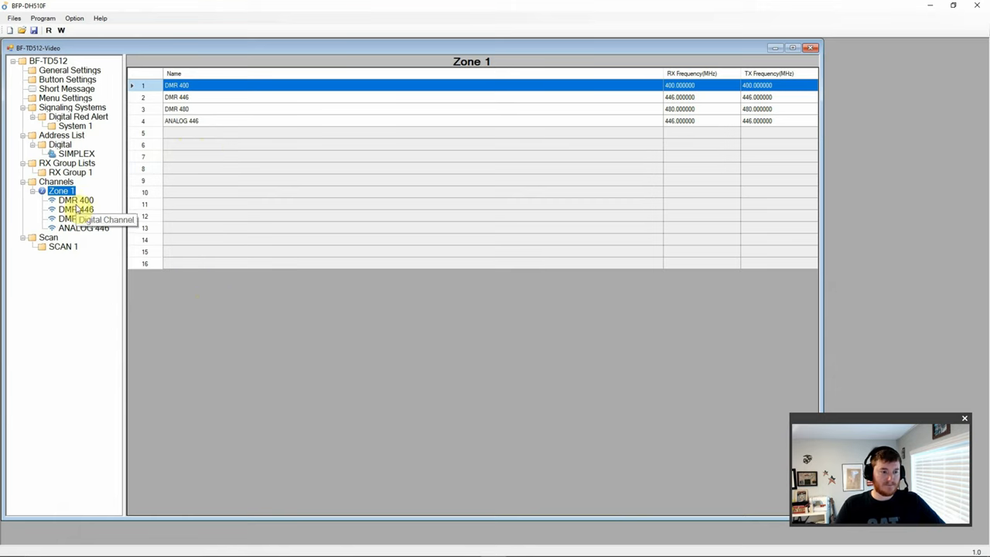
Review DMR 446's settings: 446.000000 MHz receive and transmit, RX Group 1.
left_click(75, 209)
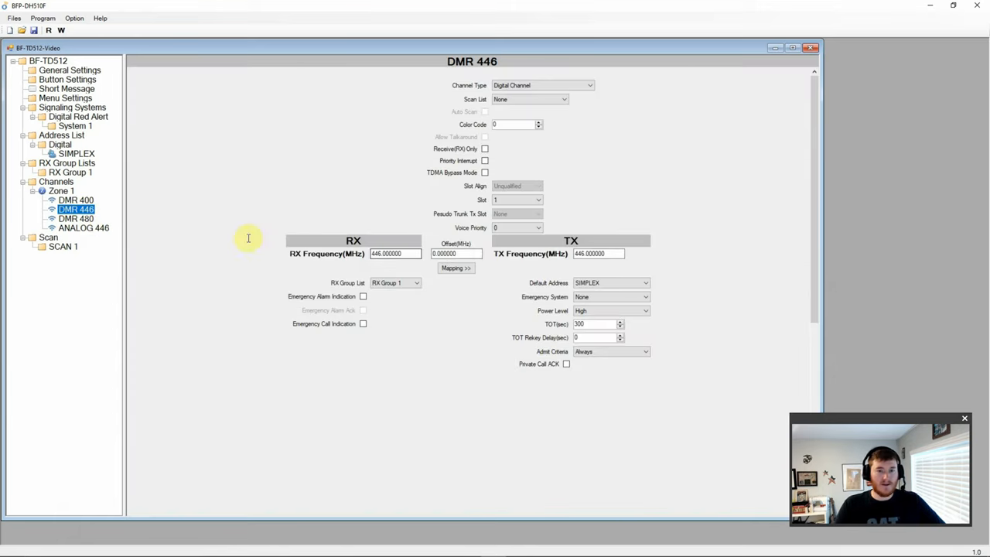
mouse_move(630, 119)
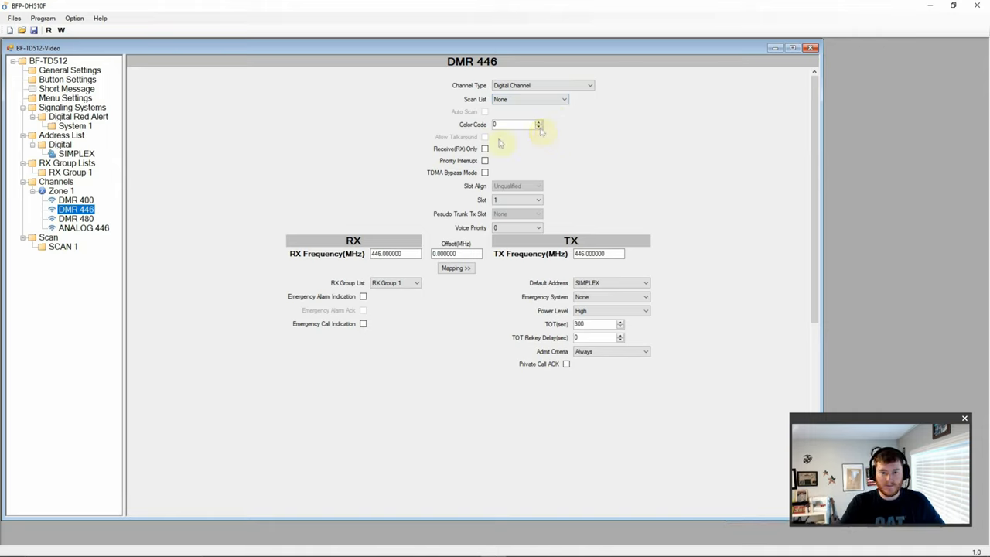
mouse_move(489, 164)
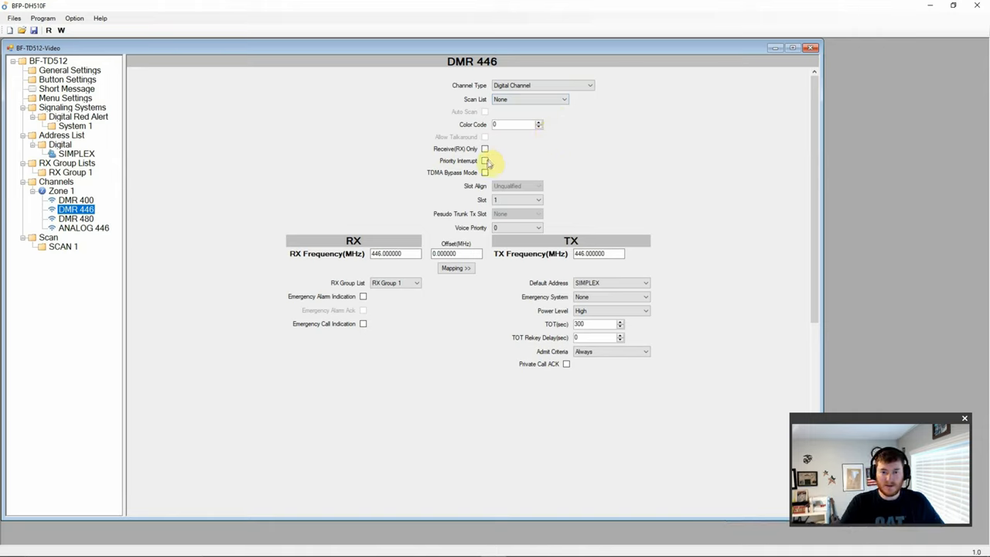
mouse_move(447, 184)
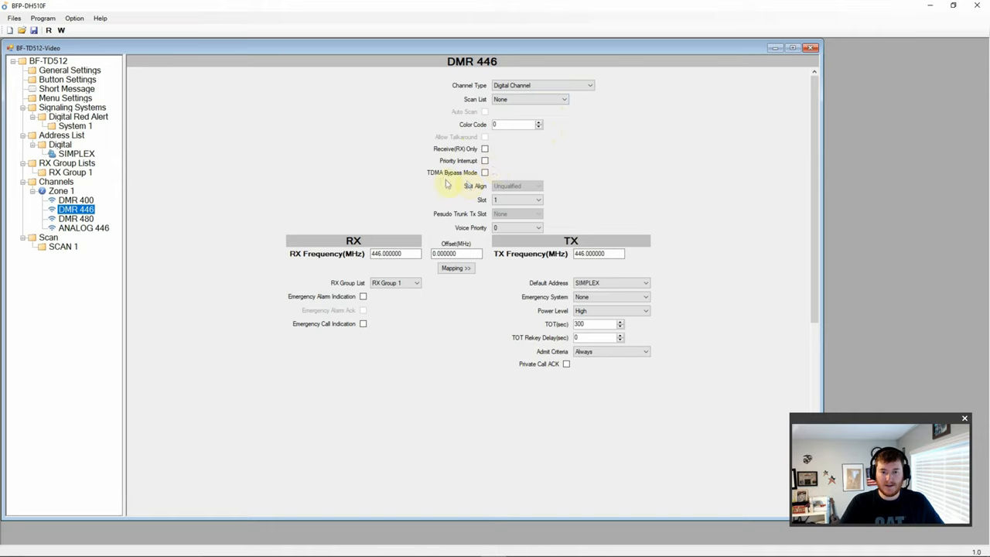
mouse_move(491, 174)
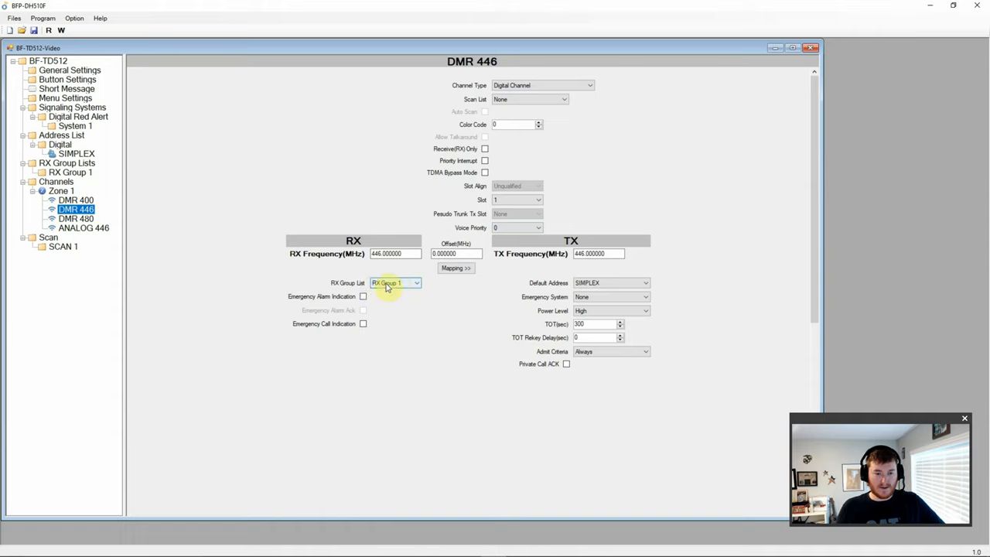
mouse_move(329, 308)
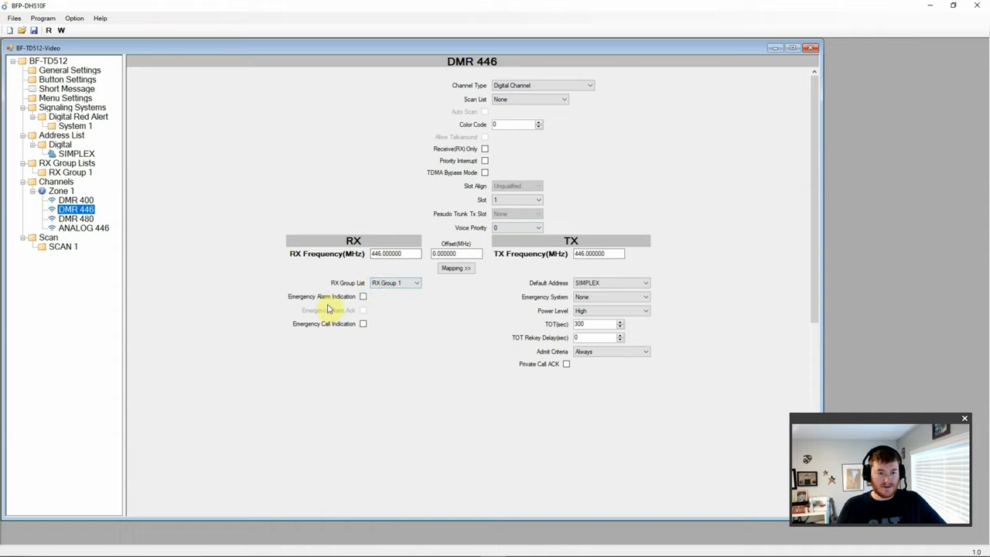
mouse_move(324, 338)
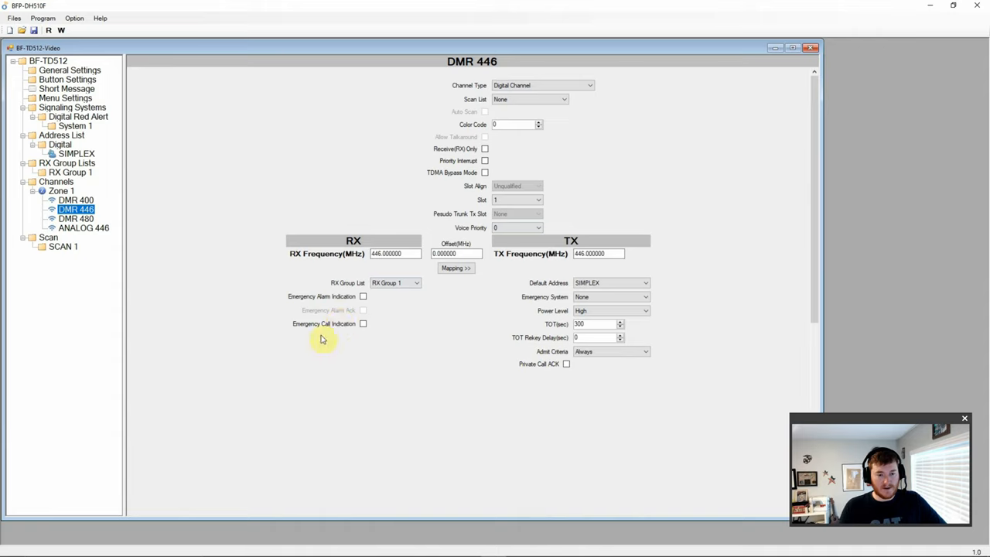
mouse_move(673, 289)
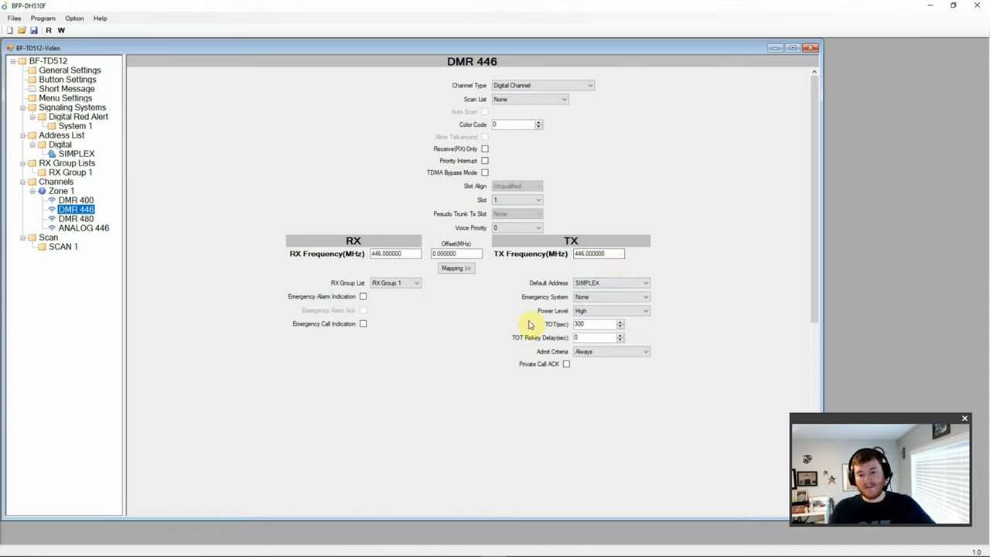
mouse_move(562, 362)
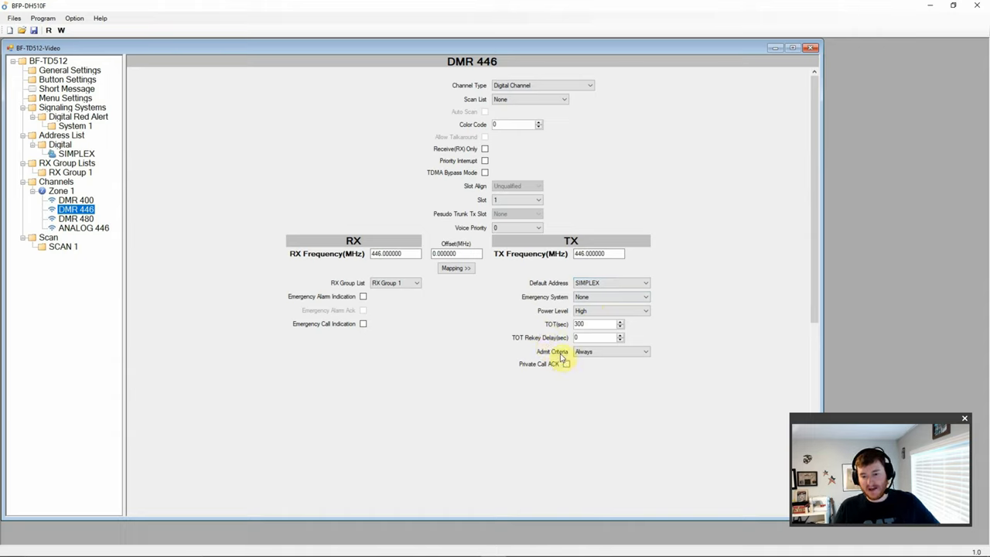
mouse_move(613, 390)
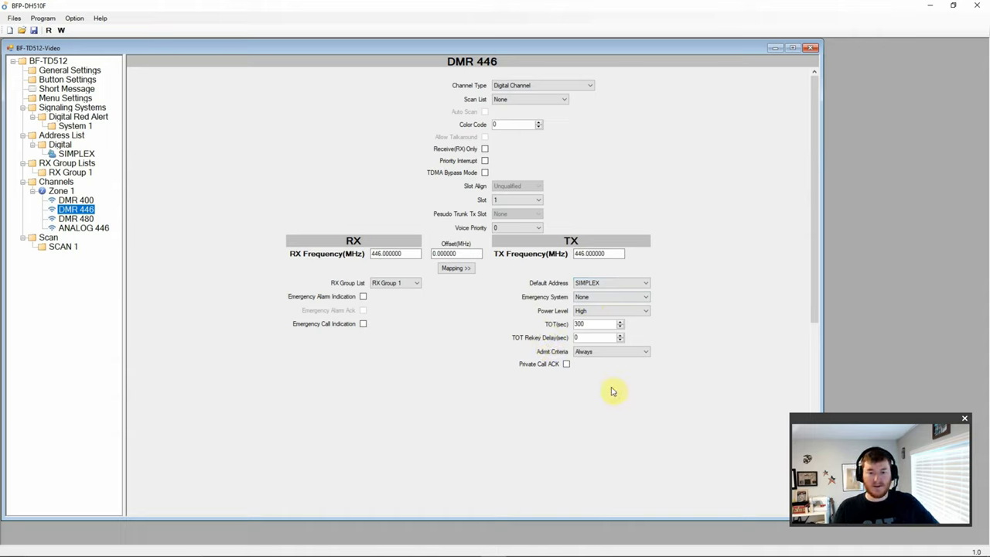
mouse_move(81, 227)
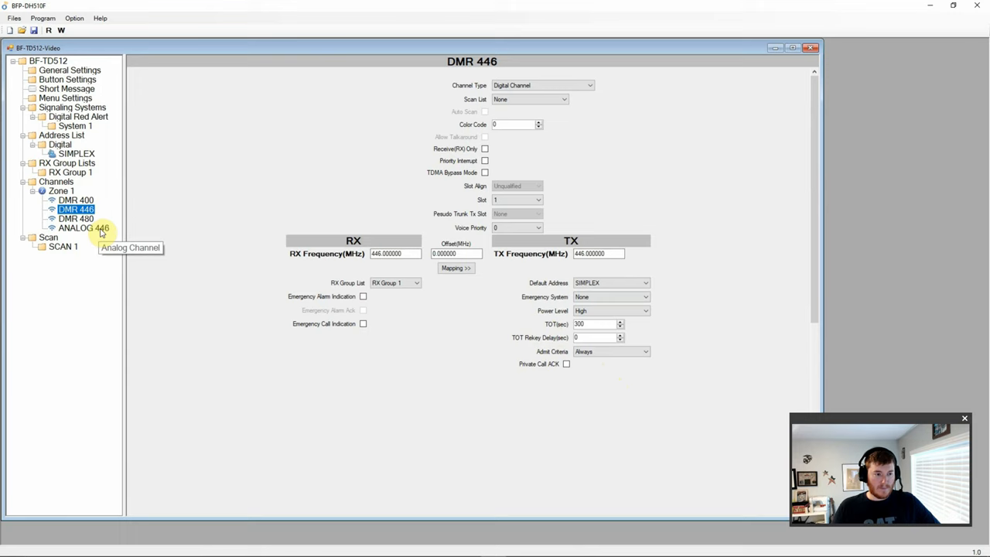
Review ANALOG 446 with plosive at Subsonic Off, then view Scan's 4000 ms hang time.
left_click(83, 227)
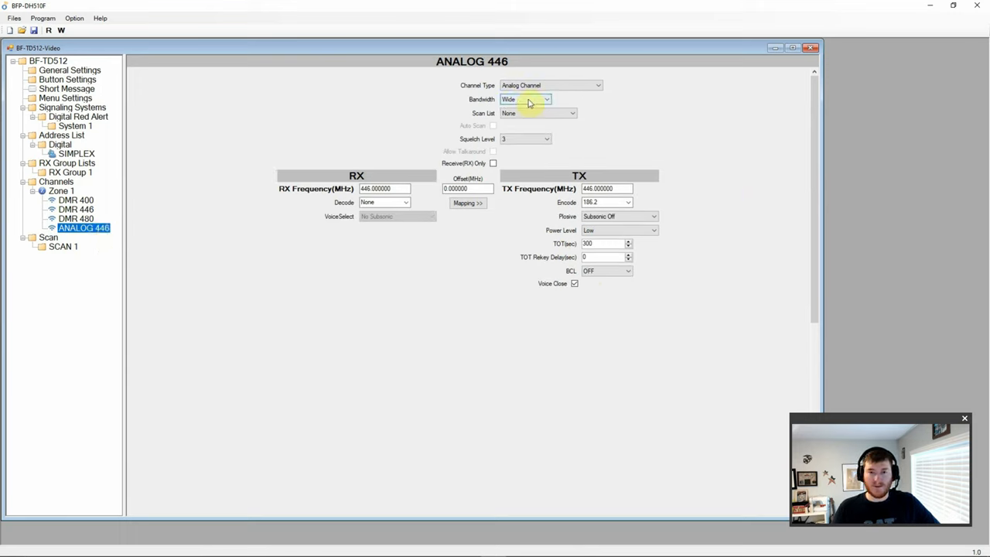
mouse_move(518, 122)
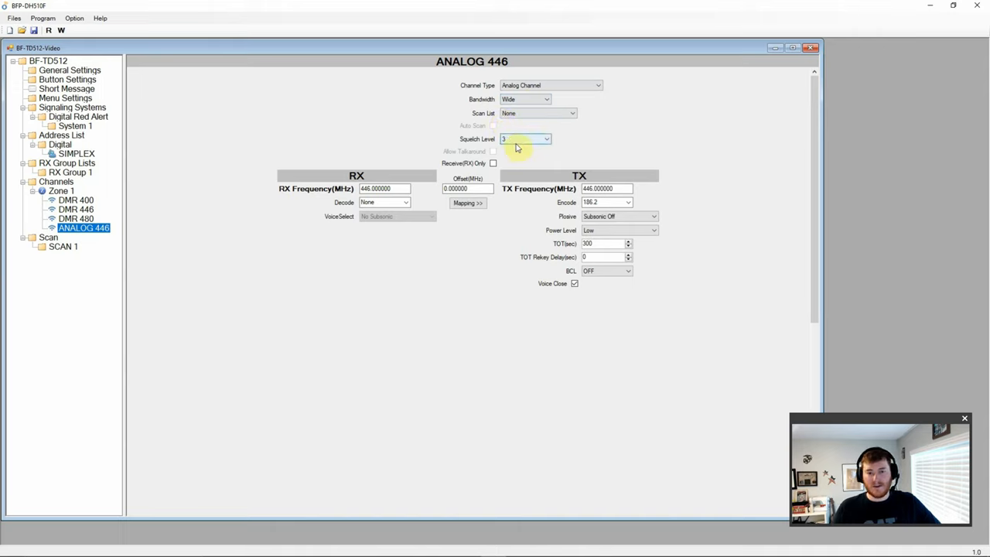
mouse_move(495, 159)
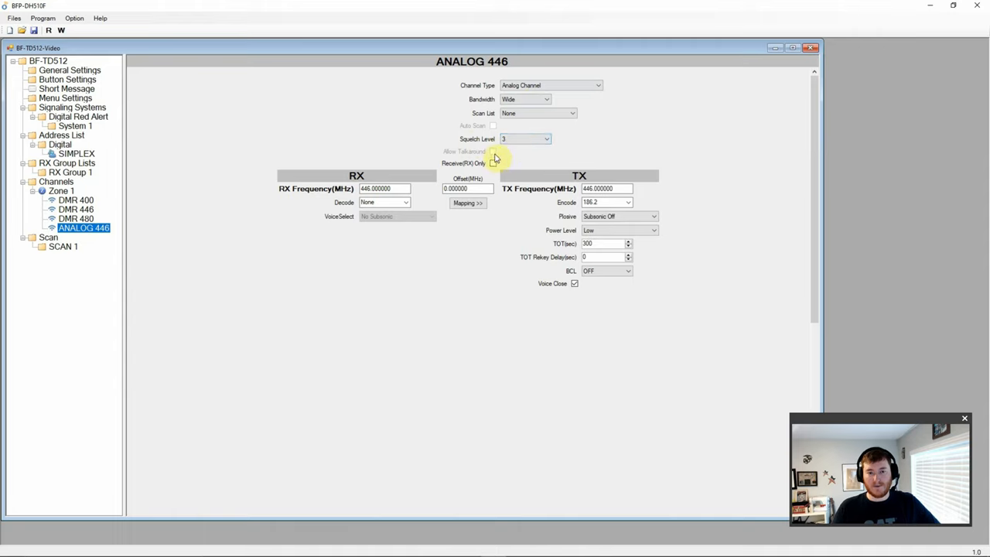
mouse_move(279, 259)
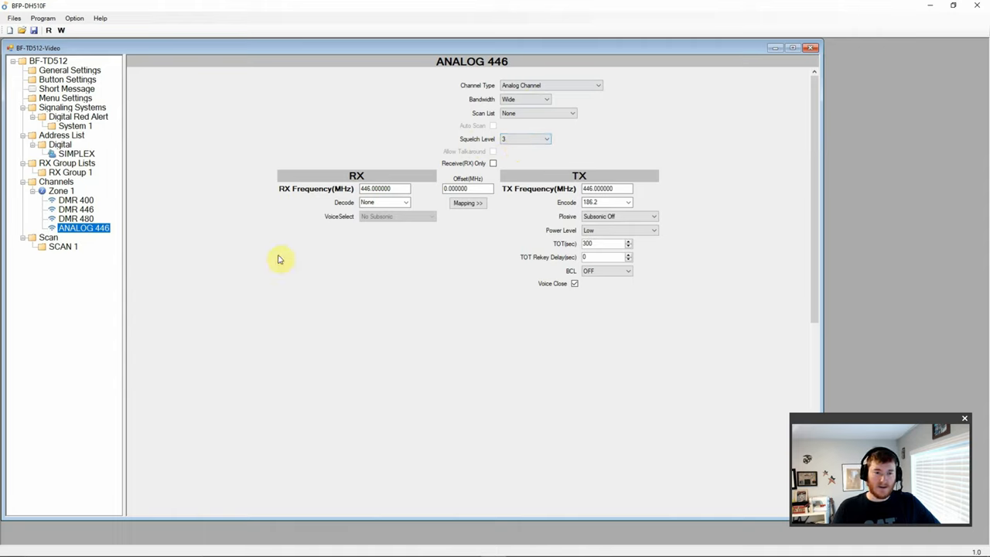
mouse_move(433, 196)
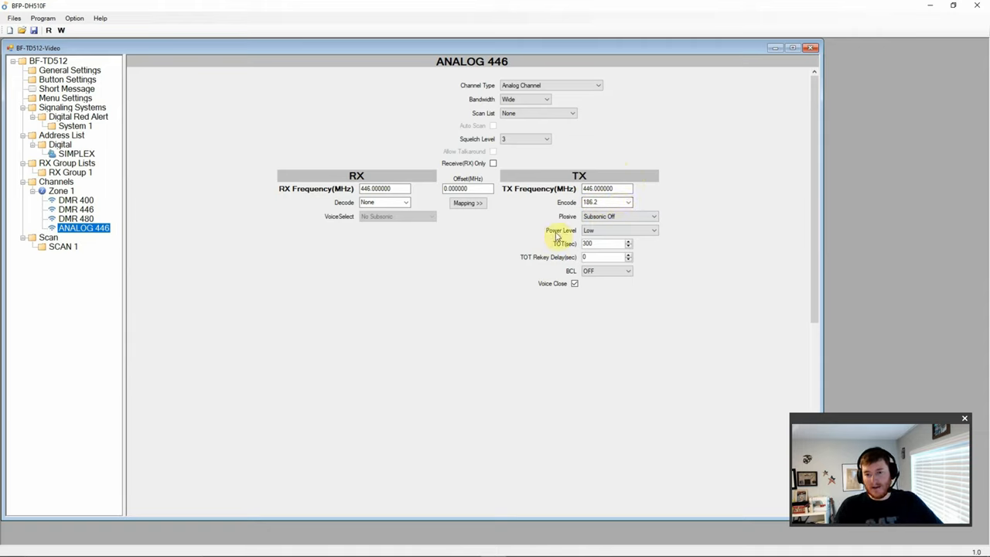
left_click(653, 215)
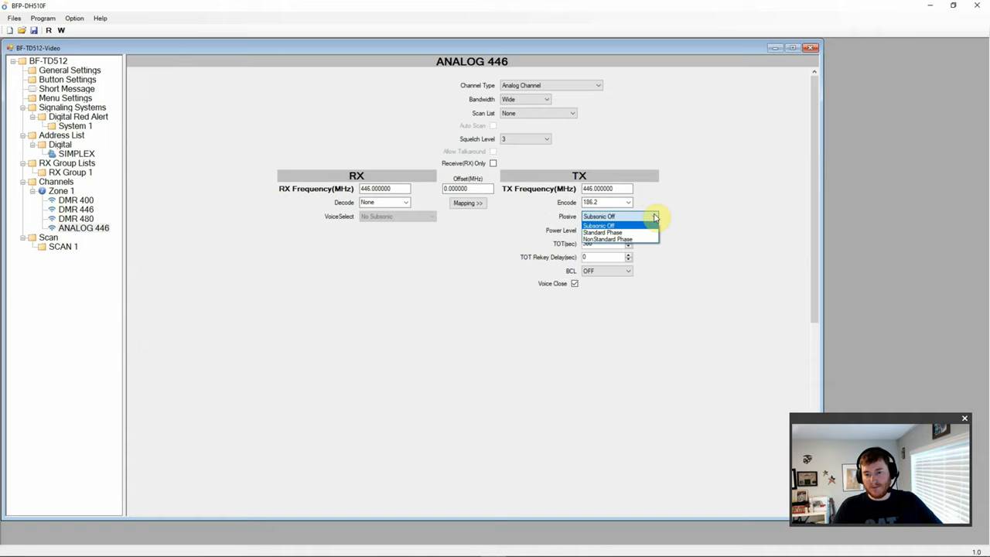
left_click(600, 226)
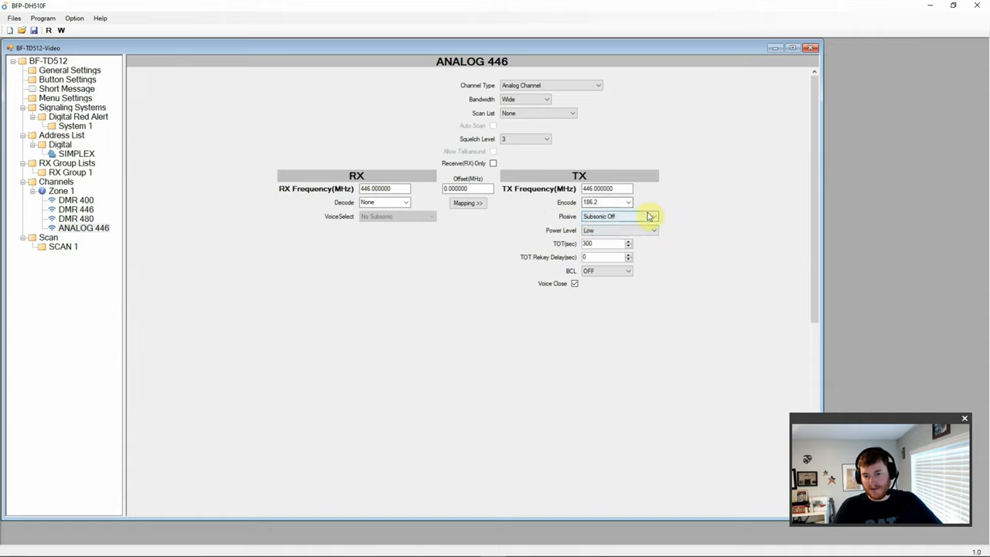
left_click(653, 215)
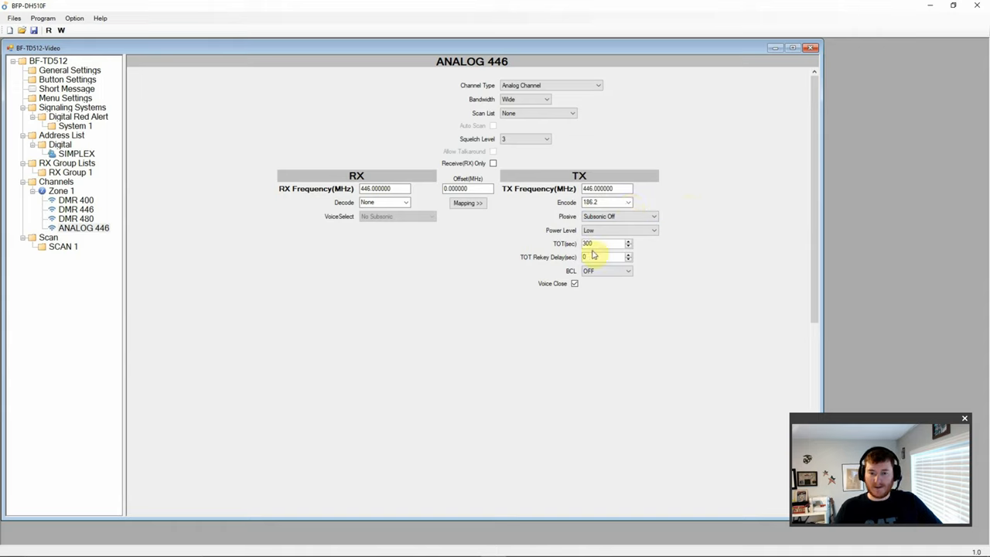
mouse_move(570, 307)
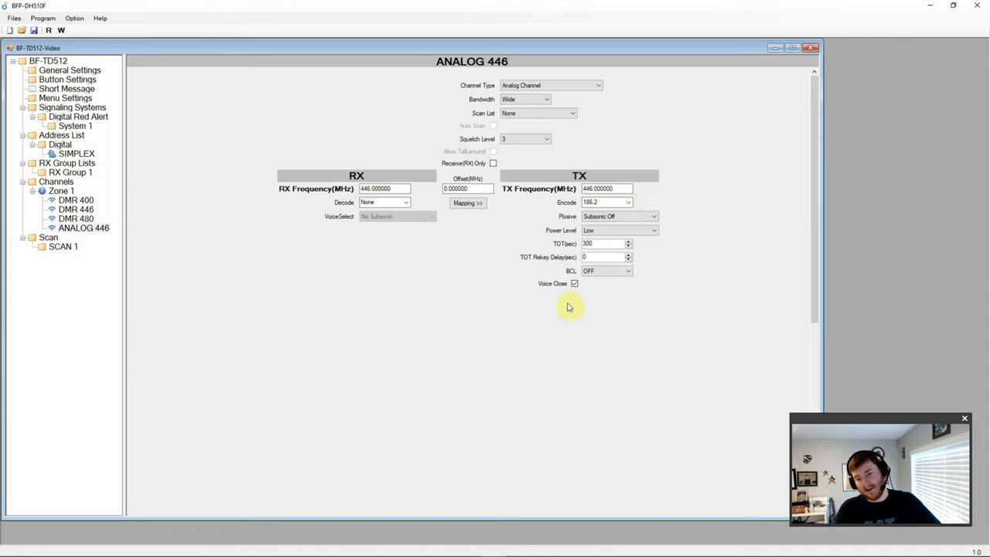
mouse_move(584, 307)
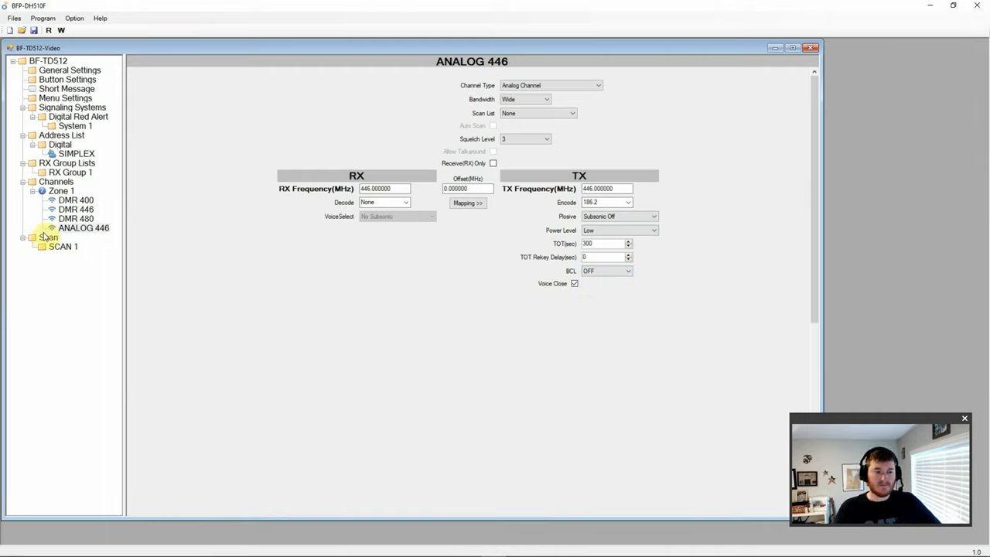
left_click(48, 237)
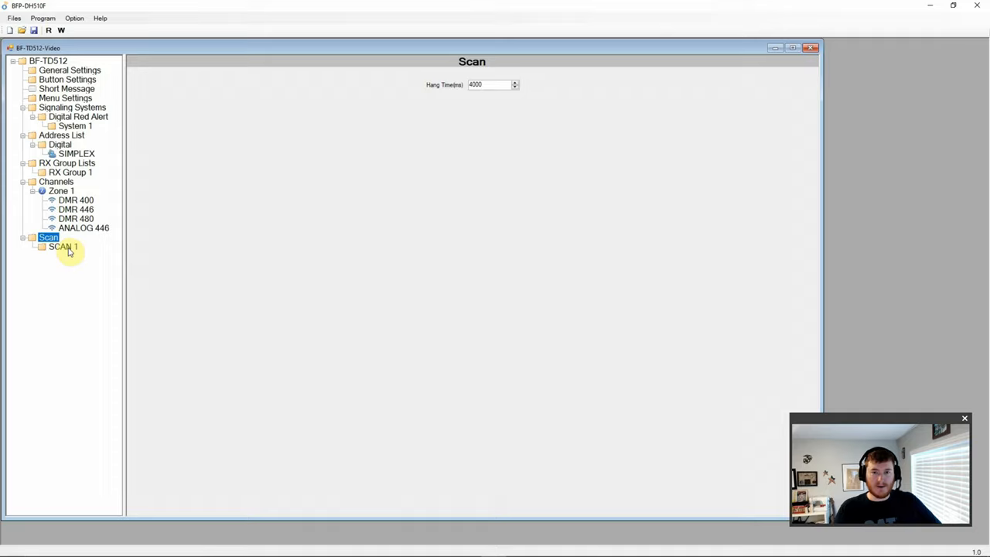
mouse_move(479, 85)
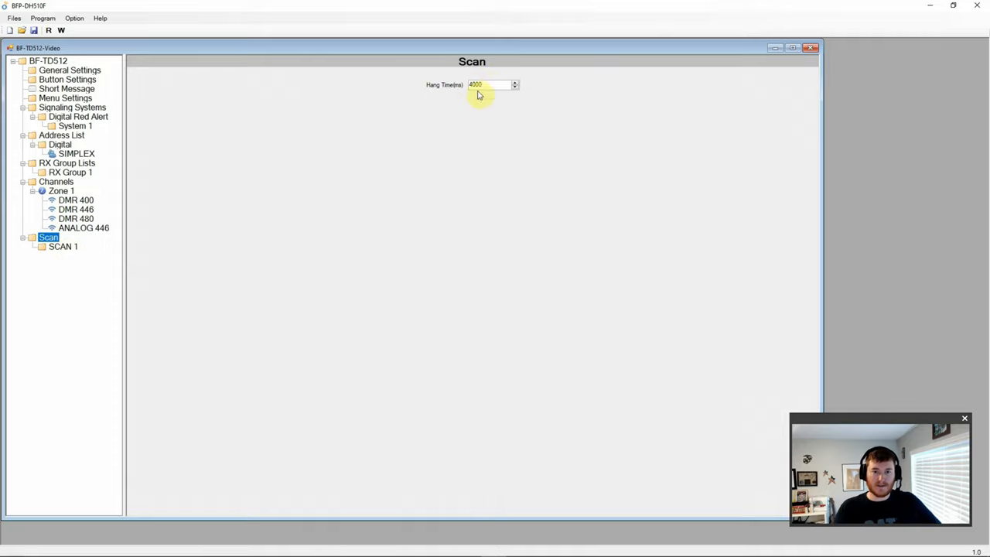
mouse_move(122, 254)
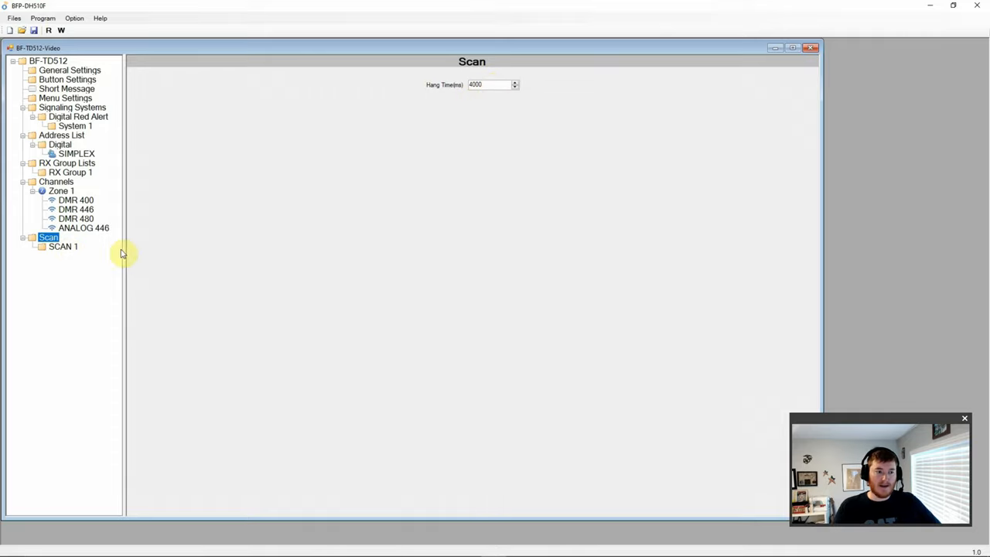
In SCAN 1, add DMR 400 and DMR 446 as members, then remove them.
left_click(64, 245)
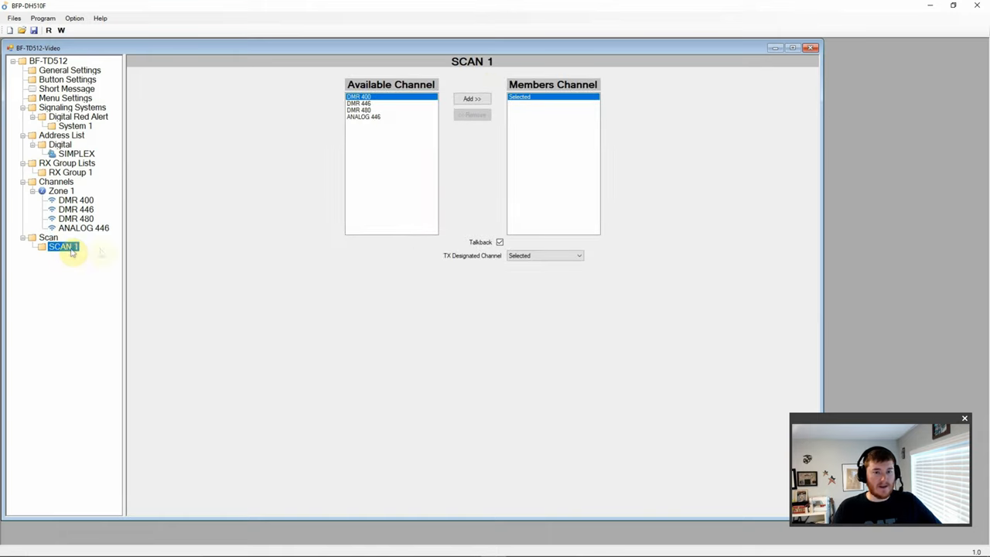
left_click(472, 98)
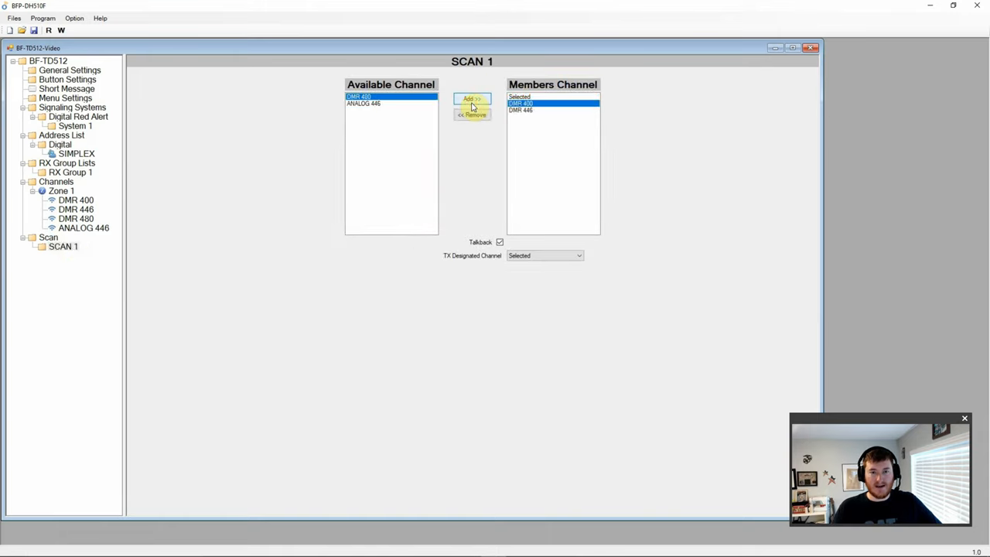
left_click(472, 115)
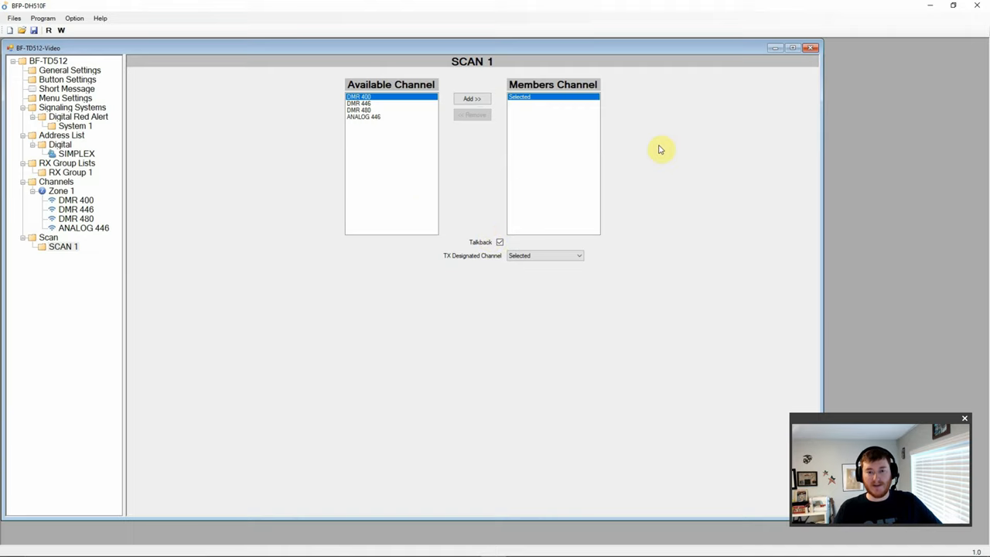
mouse_move(235, 179)
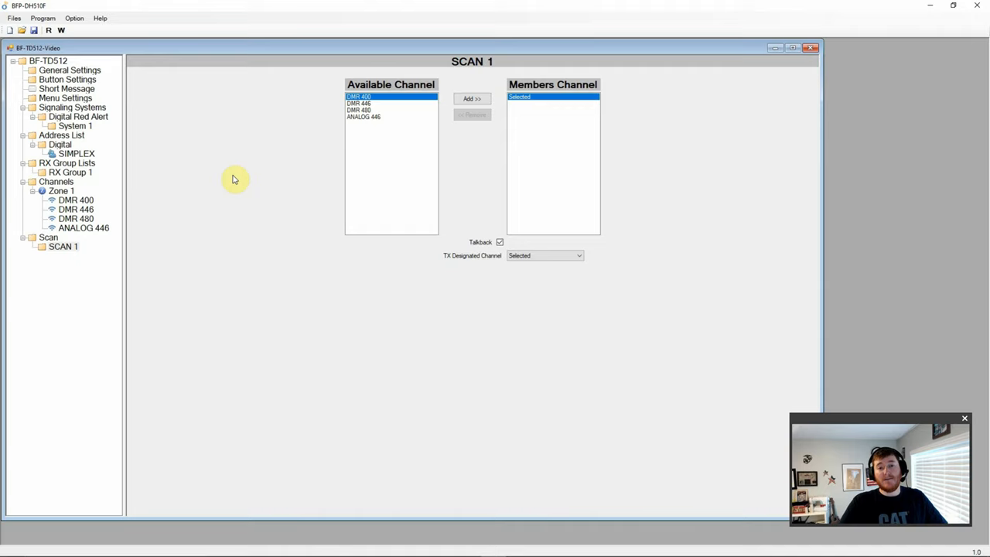
mouse_move(663, 212)
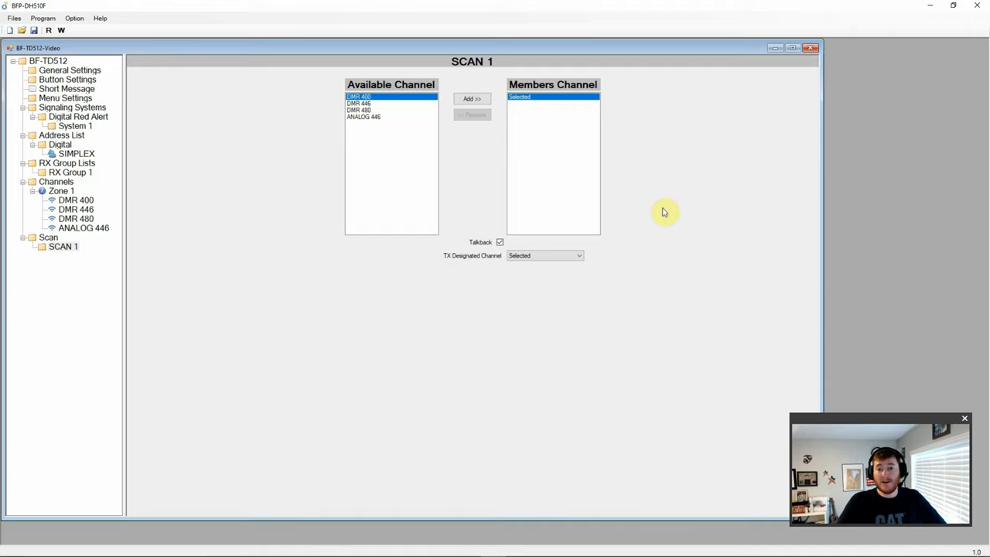
mouse_move(488, 294)
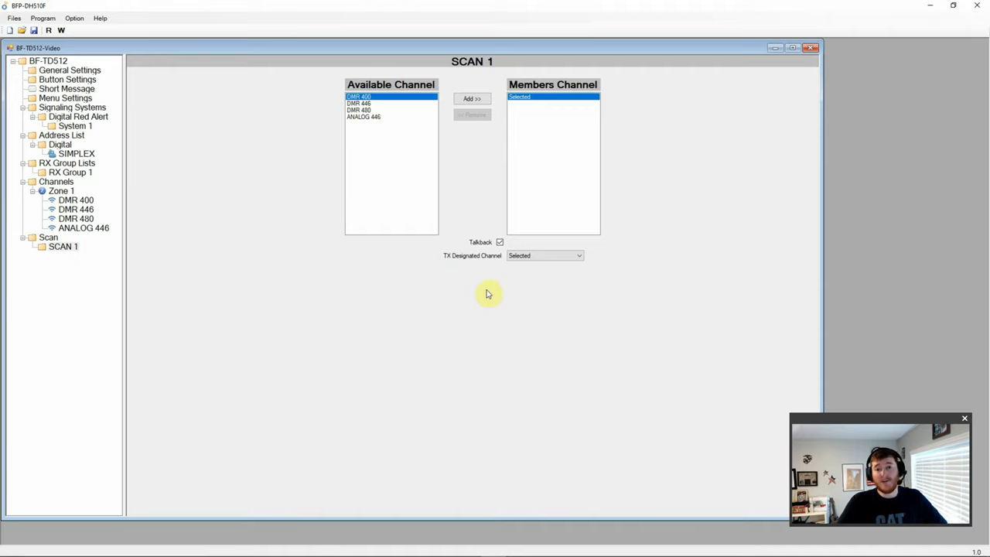